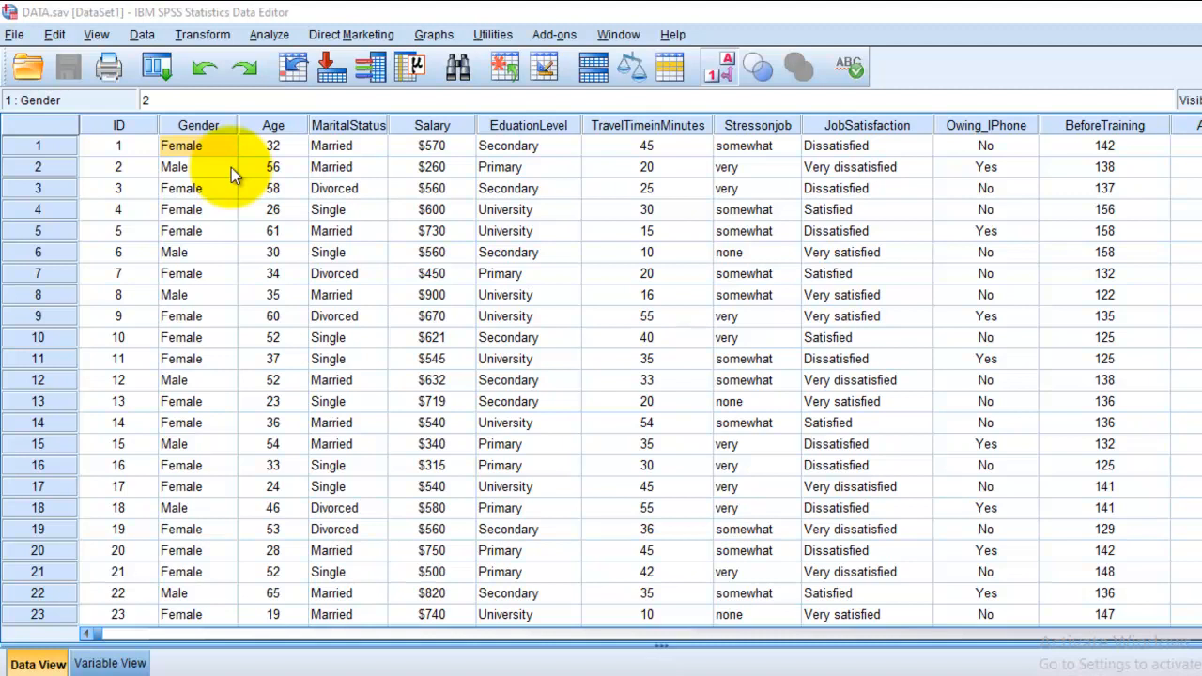
{"action": "mouse_move", "coordinate": [363, 172]}
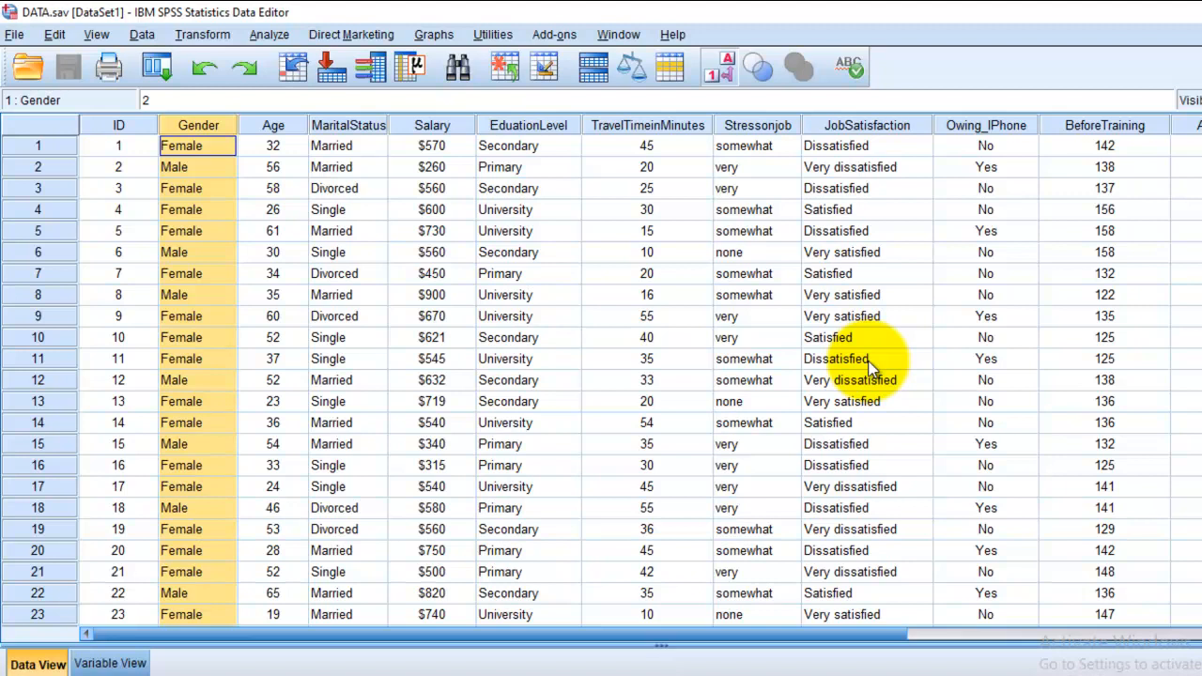
{"action": "mouse_move", "coordinate": [995, 151]}
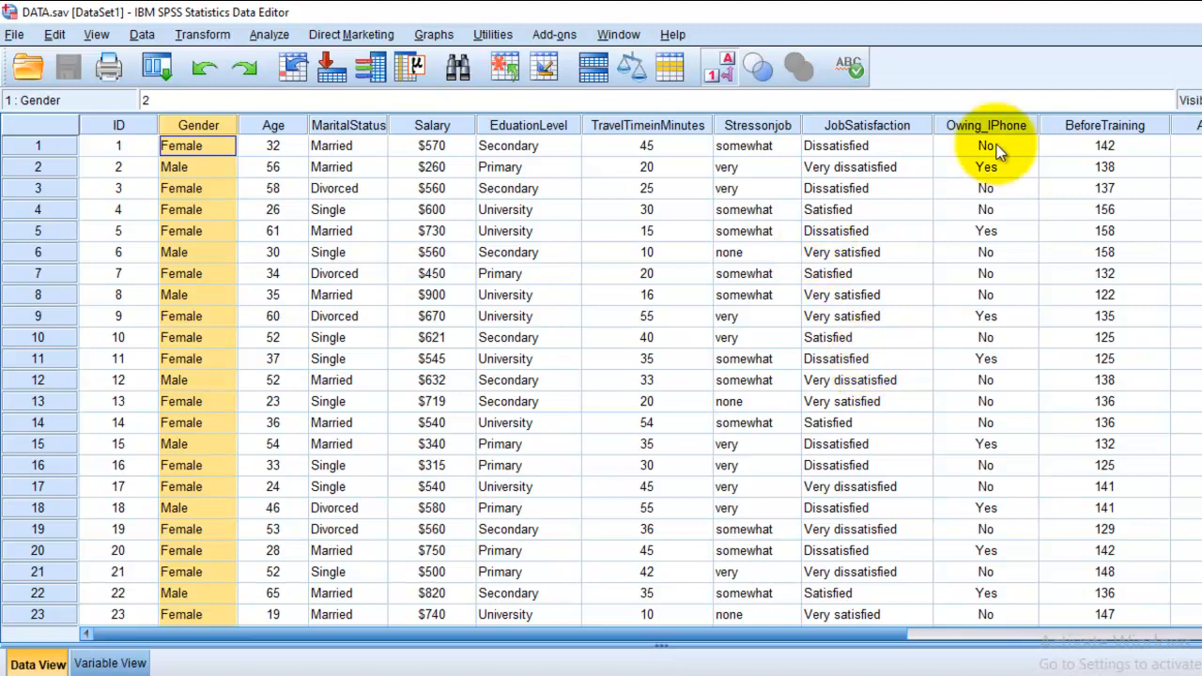
Select the Gender and Owing_IPhone columns, then open Analyze > Descriptive Statistics > Crosstabs
{"action": "left_click", "coordinate": [986, 125]}
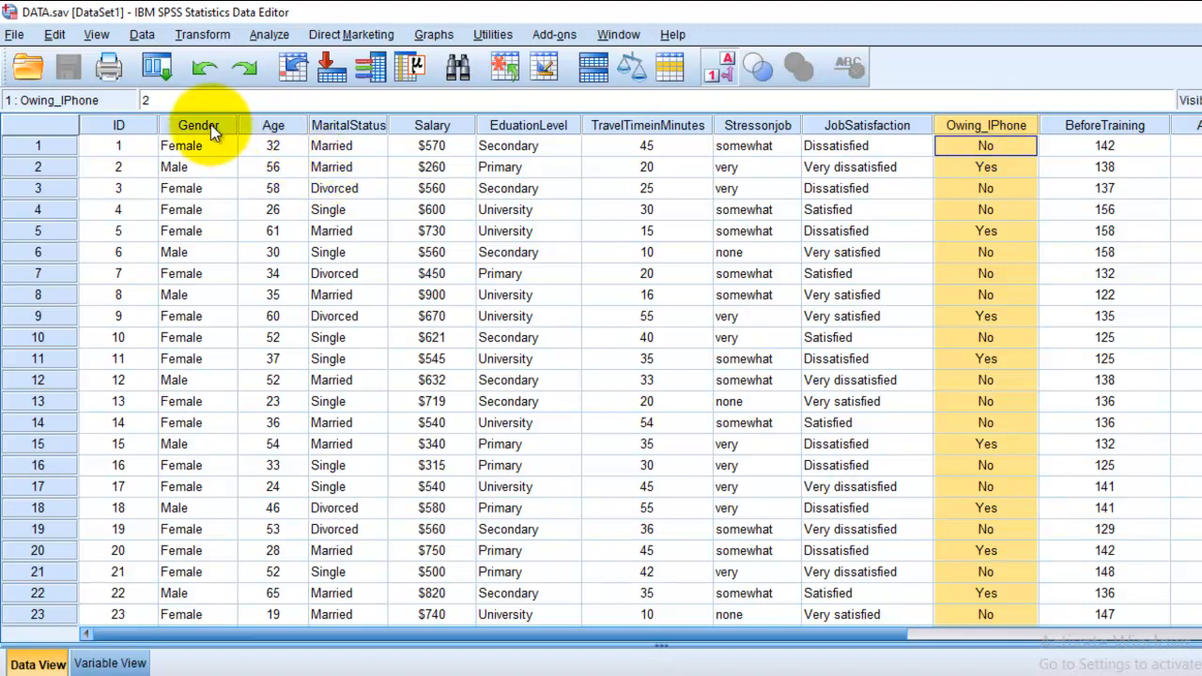
{"action": "left_click", "coordinate": [197, 125]}
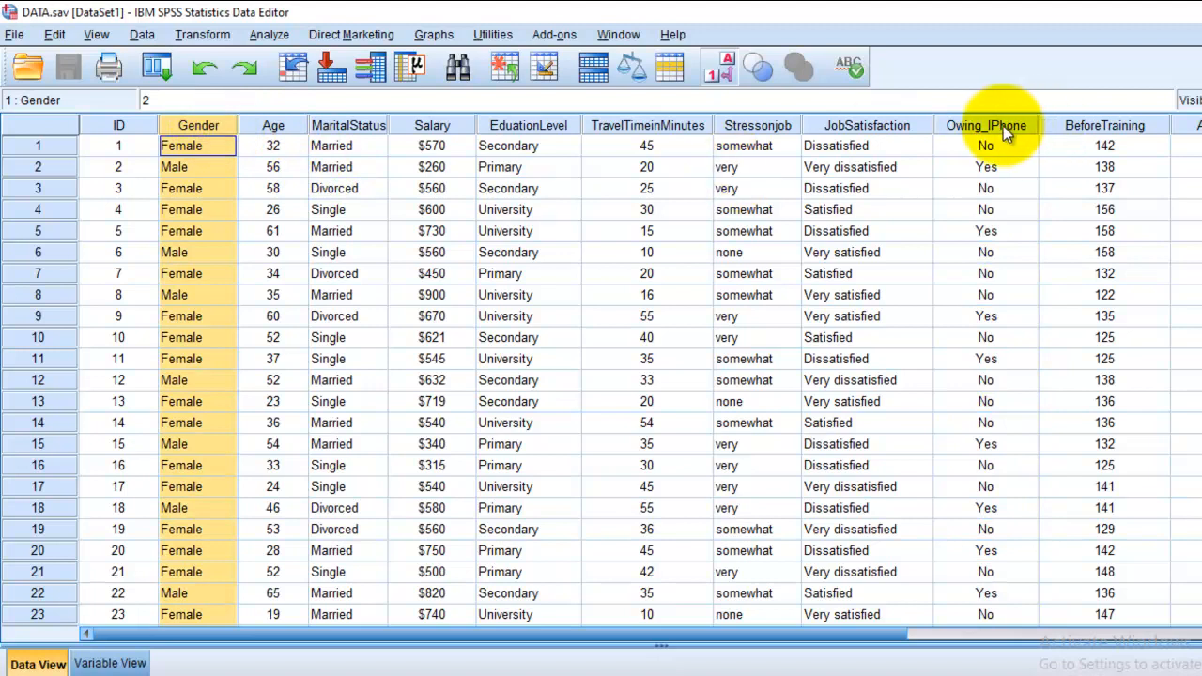
{"action": "left_click", "coordinate": [986, 145]}
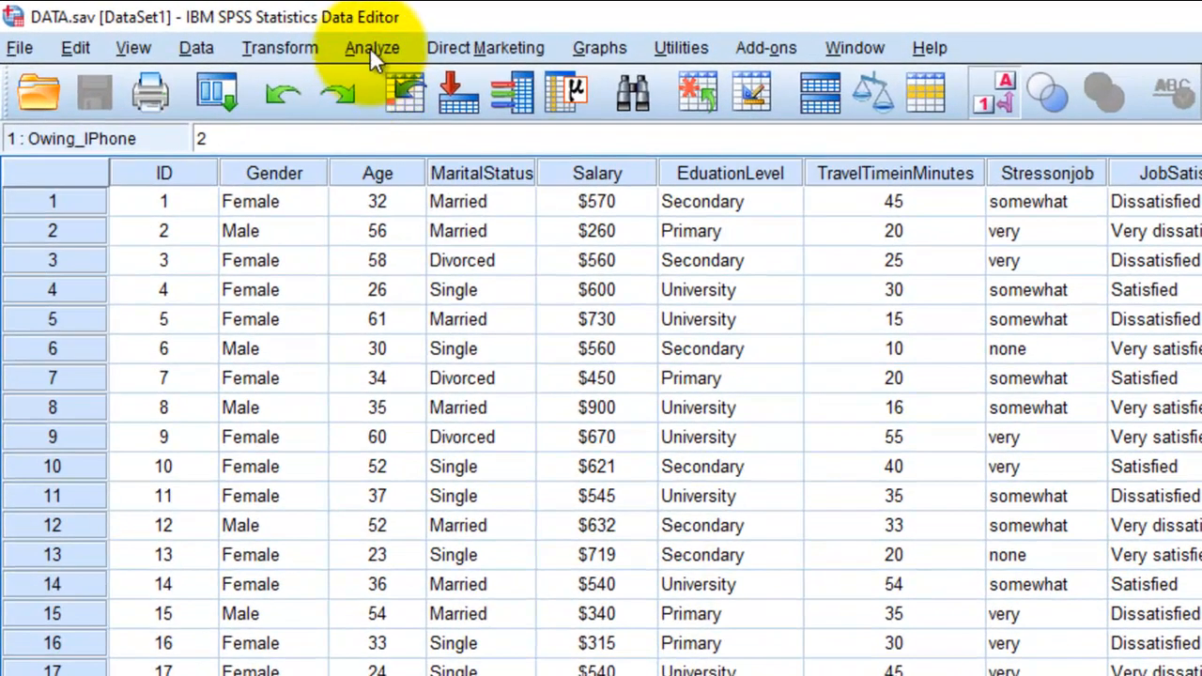
{"action": "left_click", "coordinate": [372, 47]}
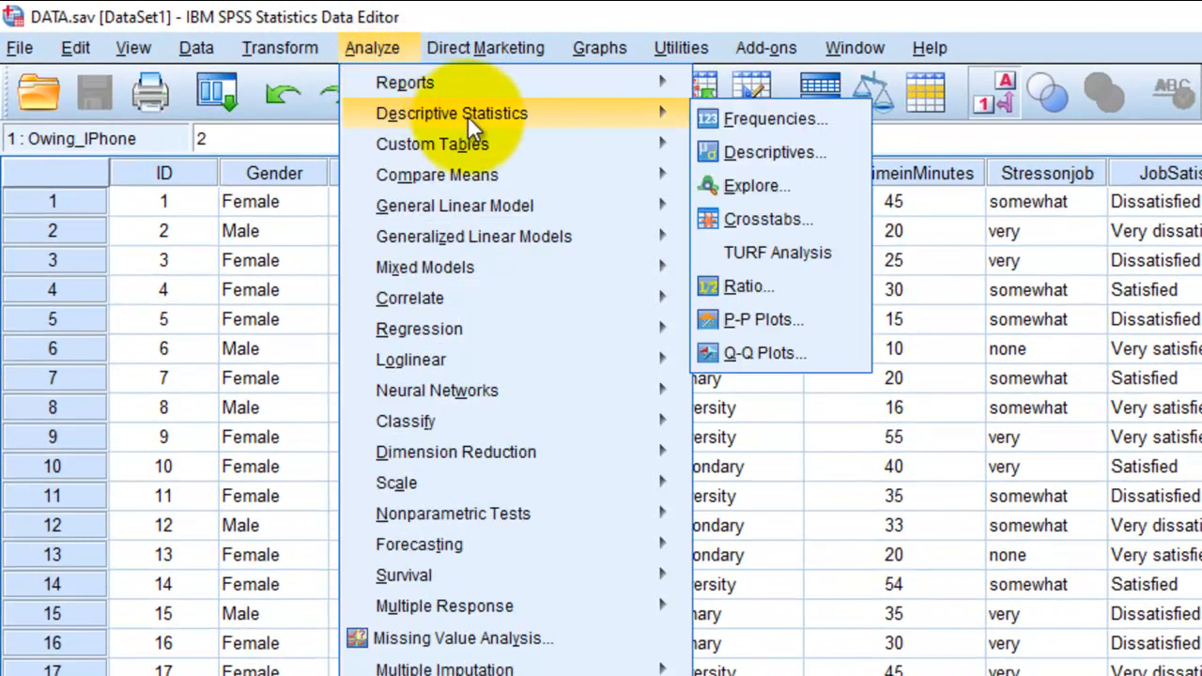
{"action": "mouse_move", "coordinate": [643, 125]}
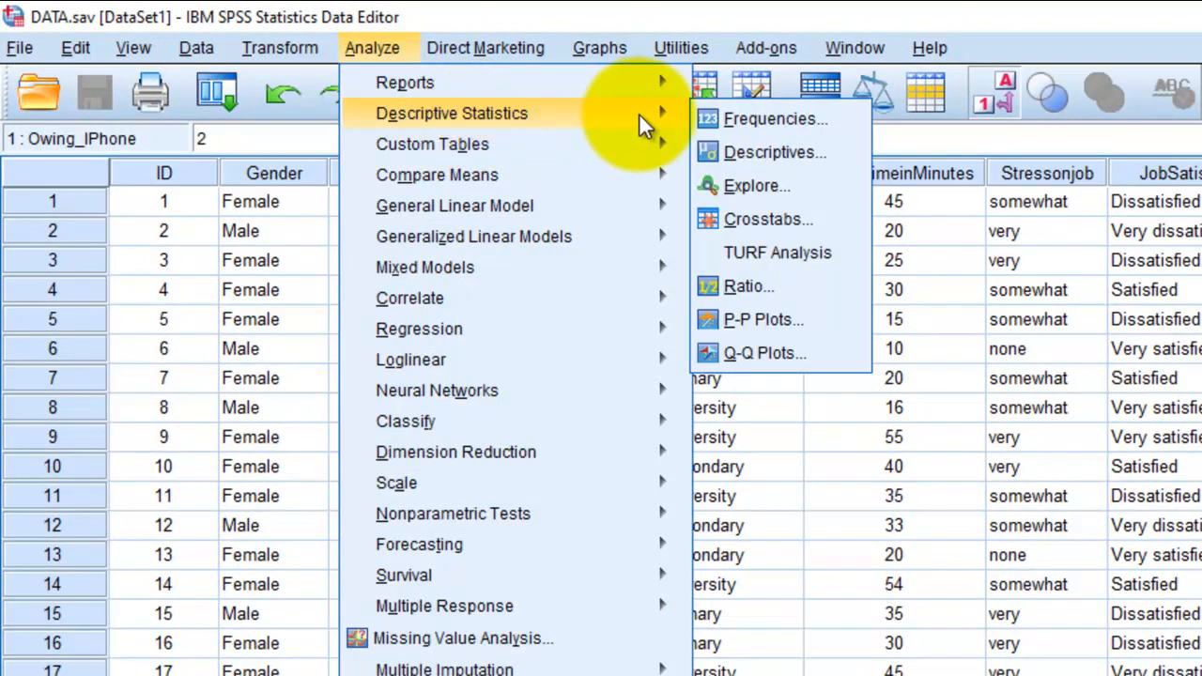
{"action": "mouse_move", "coordinate": [784, 230]}
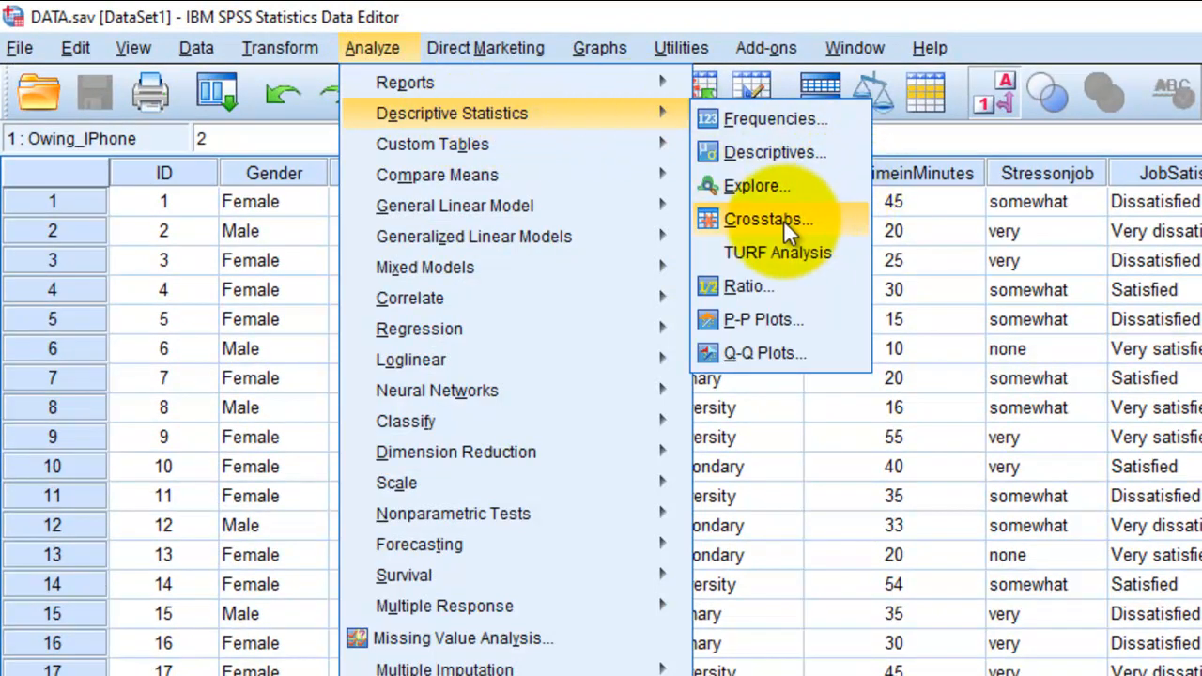
{"action": "left_click", "coordinate": [768, 219]}
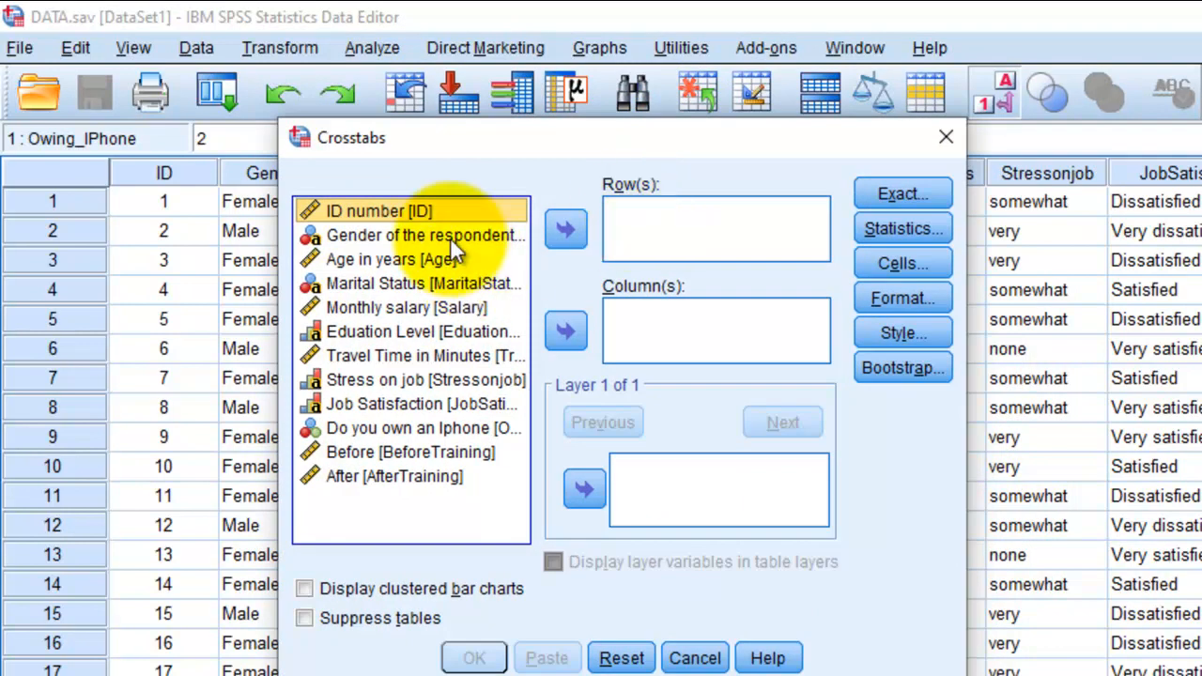
Put 'Gender of the respondents' in Row(s) and 'Do you own an Iphone' in Column(s)
{"action": "left_click", "coordinate": [425, 235]}
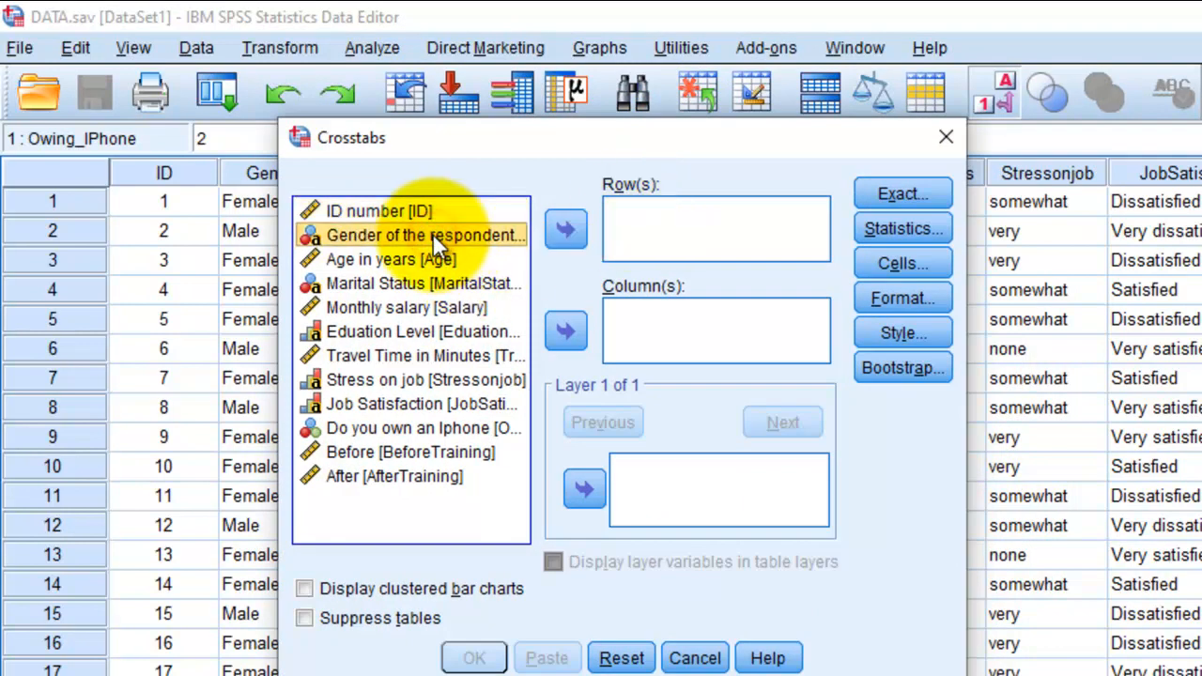
{"action": "left_click", "coordinate": [566, 229]}
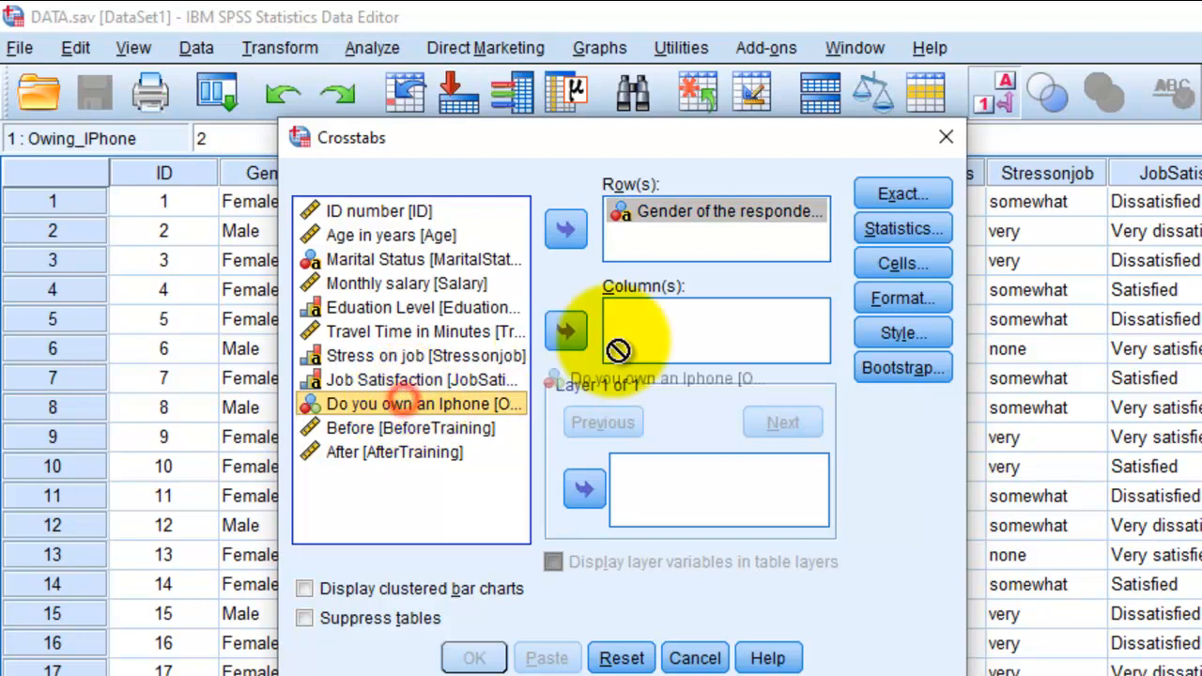
{"action": "left_click", "coordinate": [566, 330]}
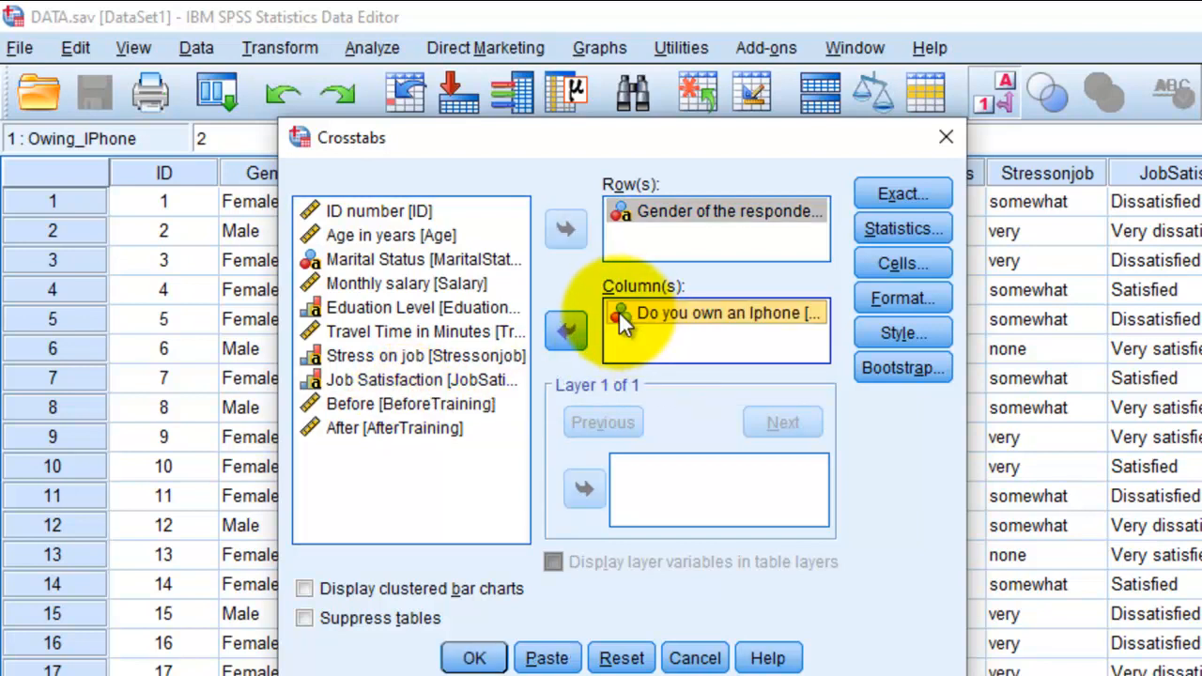
{"action": "mouse_move", "coordinate": [902, 228]}
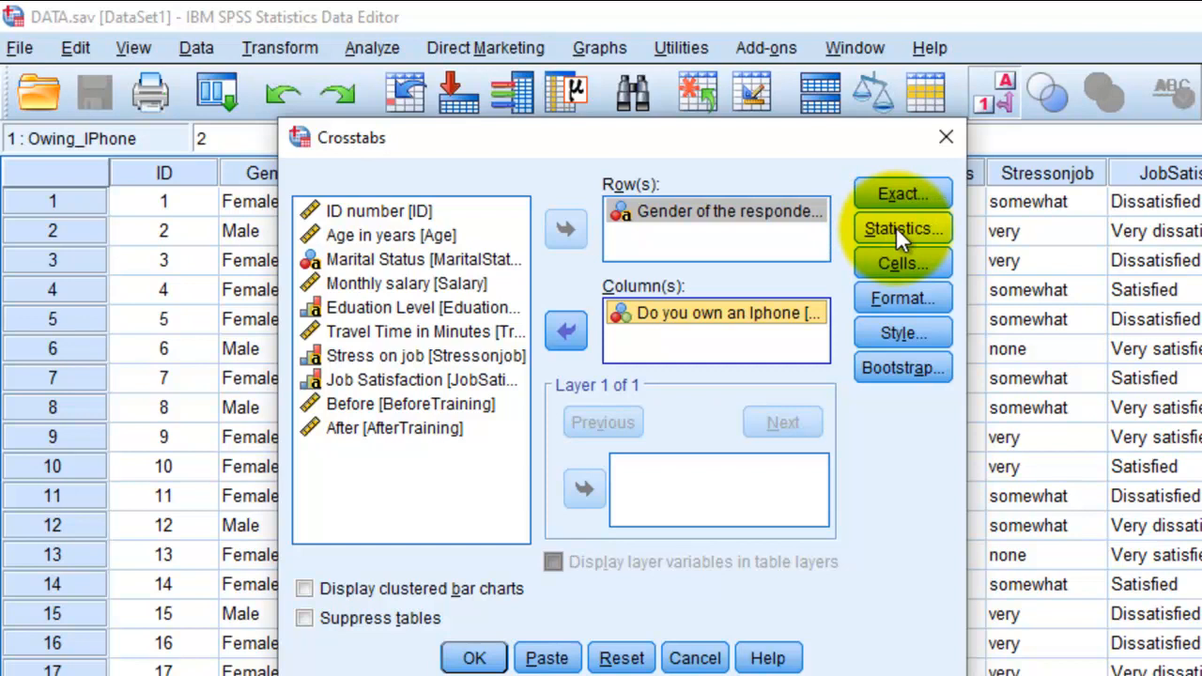
Tick Chi-square and Phi and Cramer's V in the Crosstabs Statistics options
{"action": "left_click", "coordinate": [899, 228]}
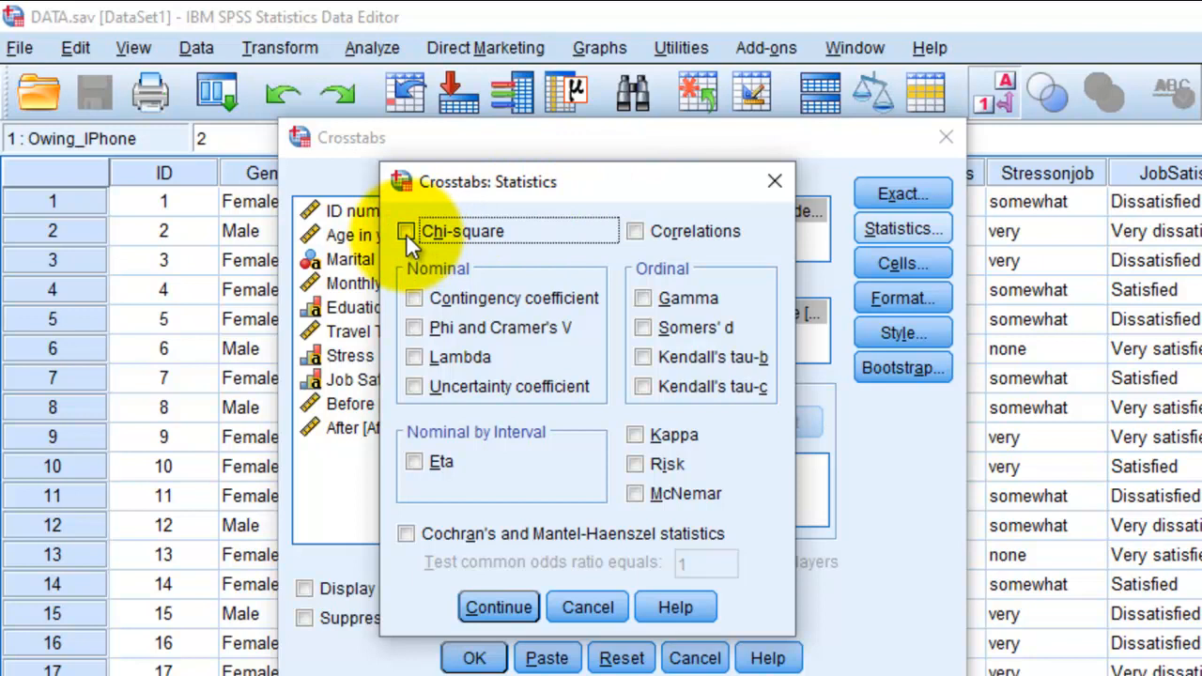
{"action": "left_click", "coordinate": [406, 231]}
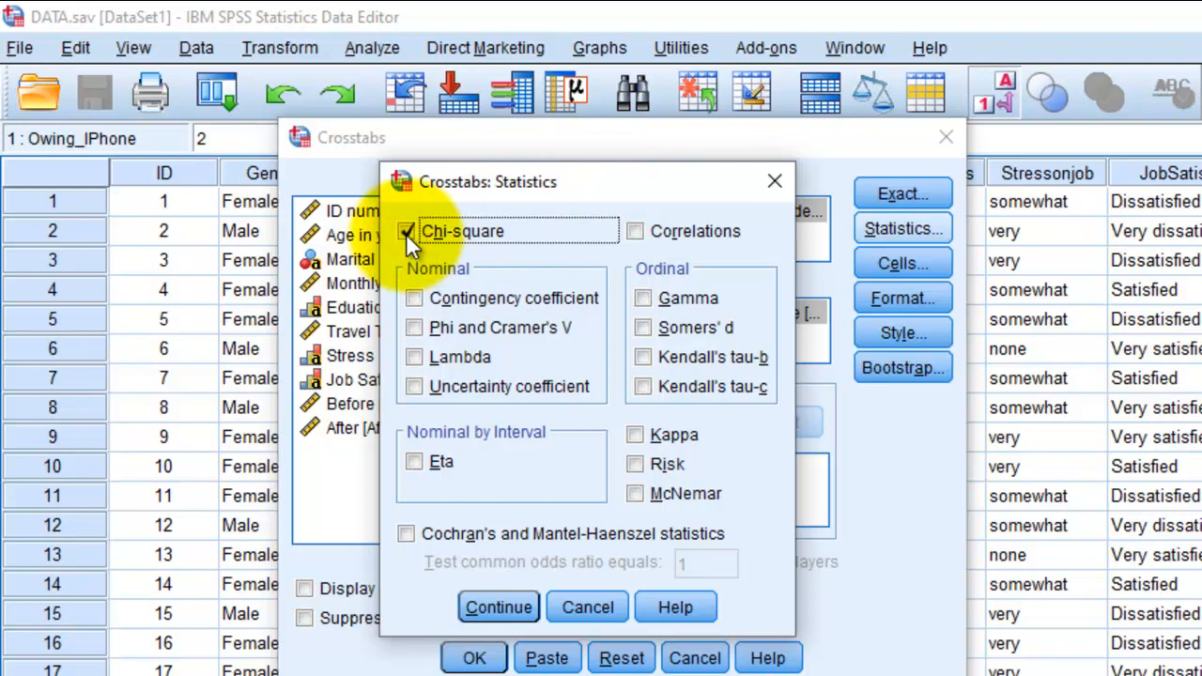
{"action": "mouse_move", "coordinate": [432, 246]}
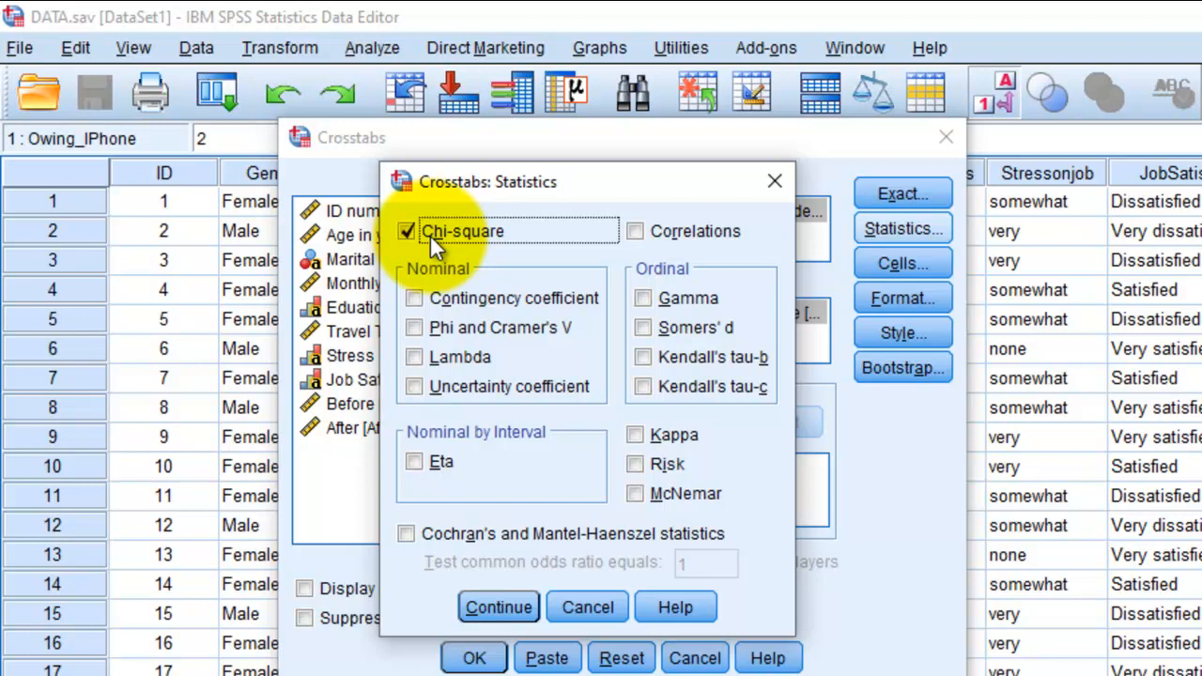
{"action": "mouse_move", "coordinate": [440, 338]}
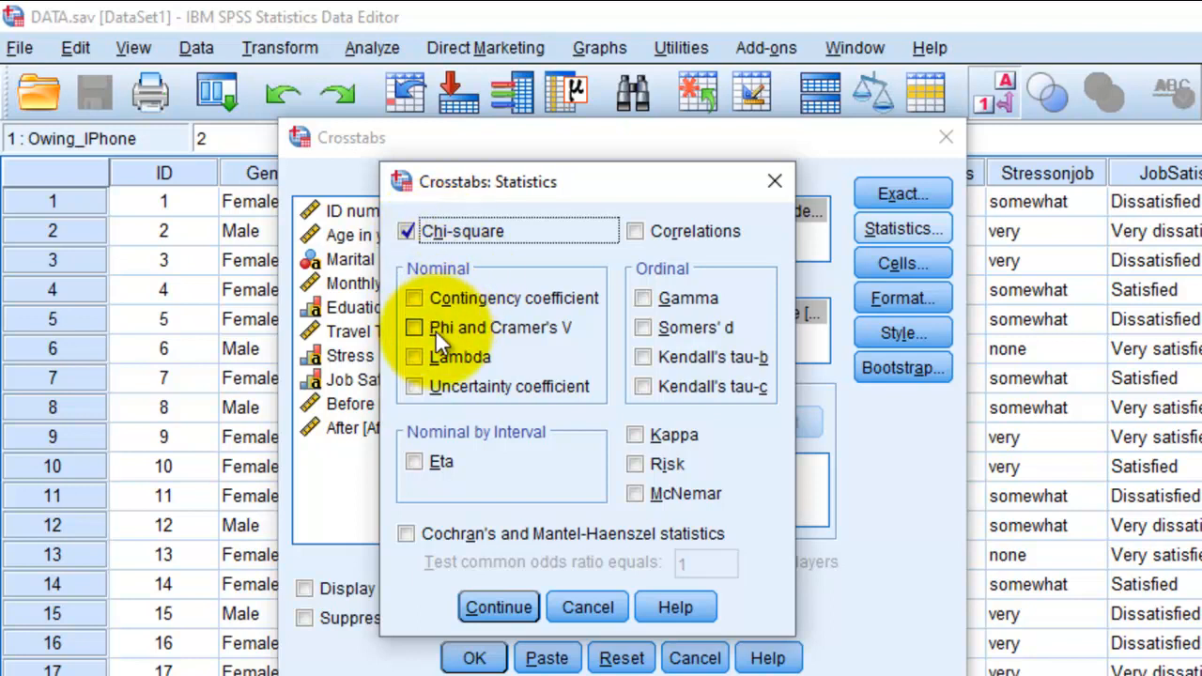
{"action": "left_click", "coordinate": [414, 326]}
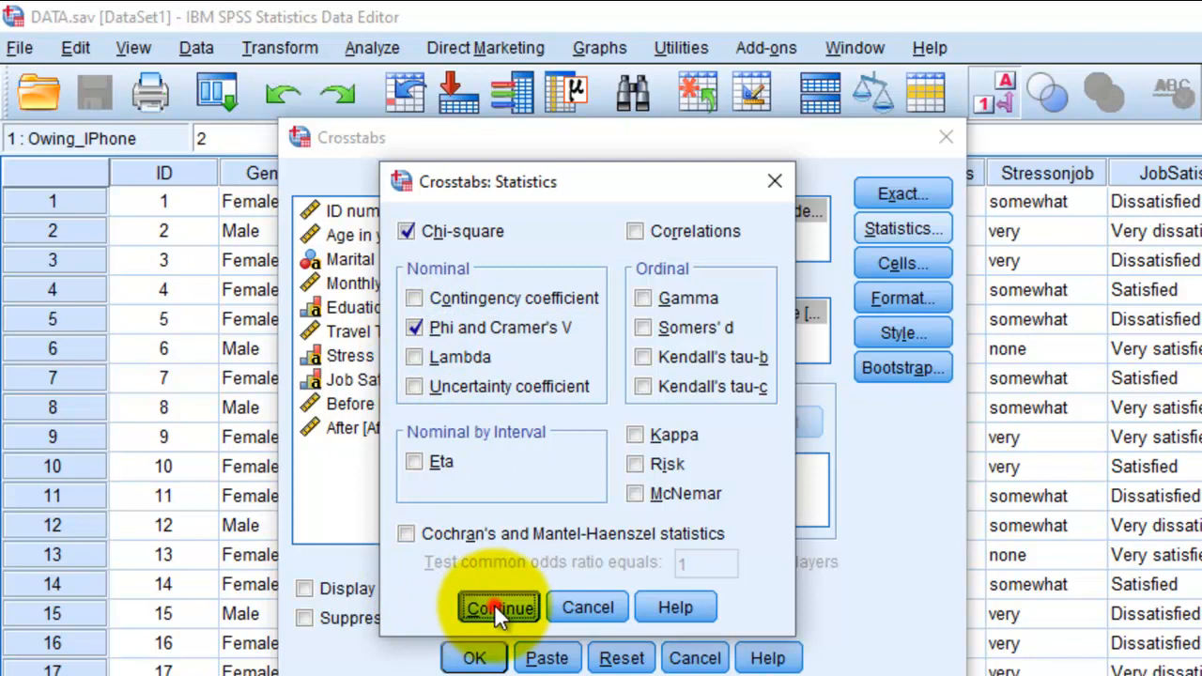
{"action": "left_click", "coordinate": [497, 608]}
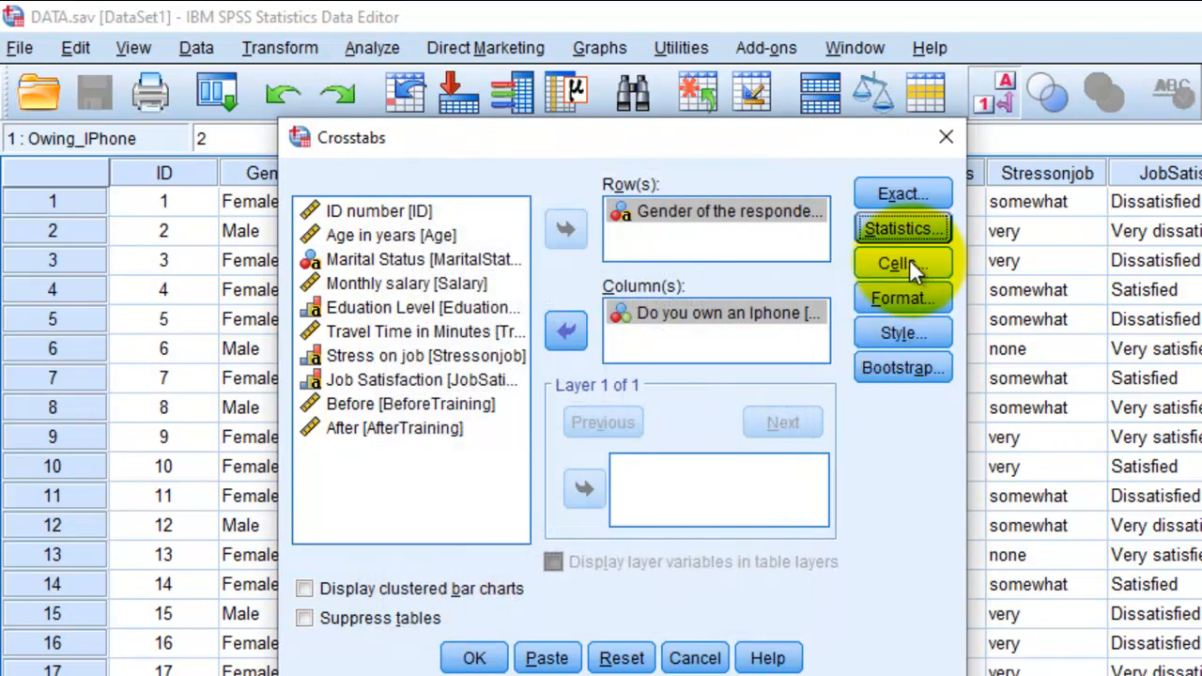
Enable Expected counts alongside Observed in the Crosstabs Cell Display options
{"action": "left_click", "coordinate": [897, 263]}
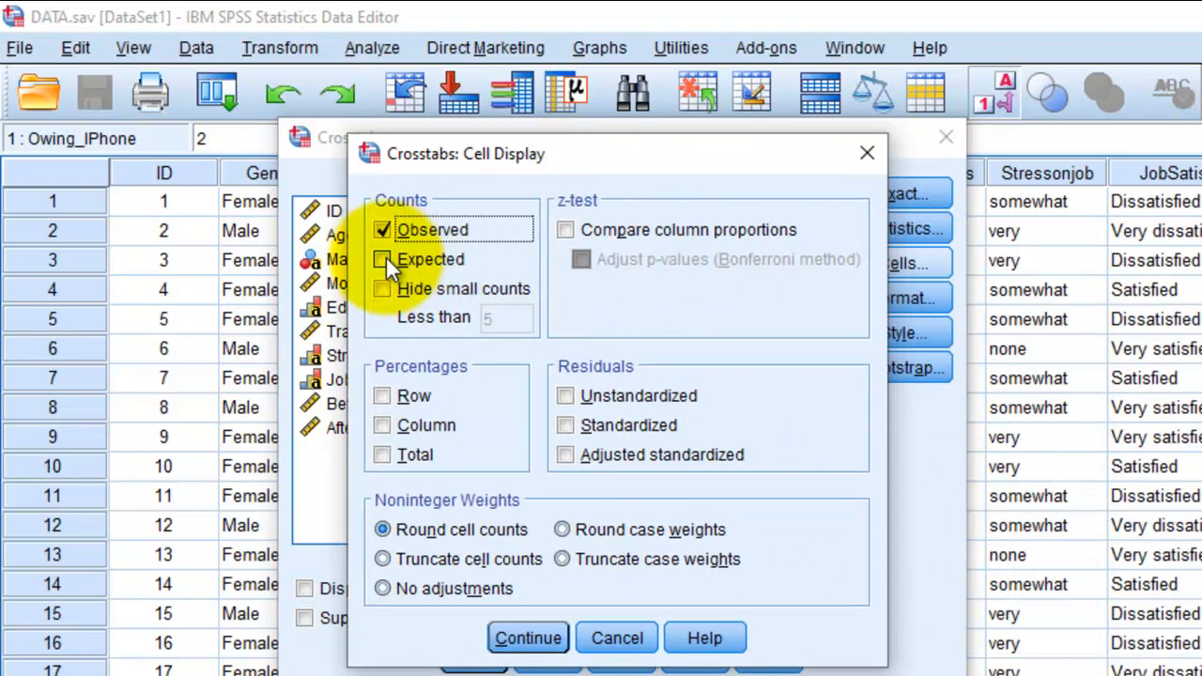
{"action": "left_click", "coordinate": [382, 259]}
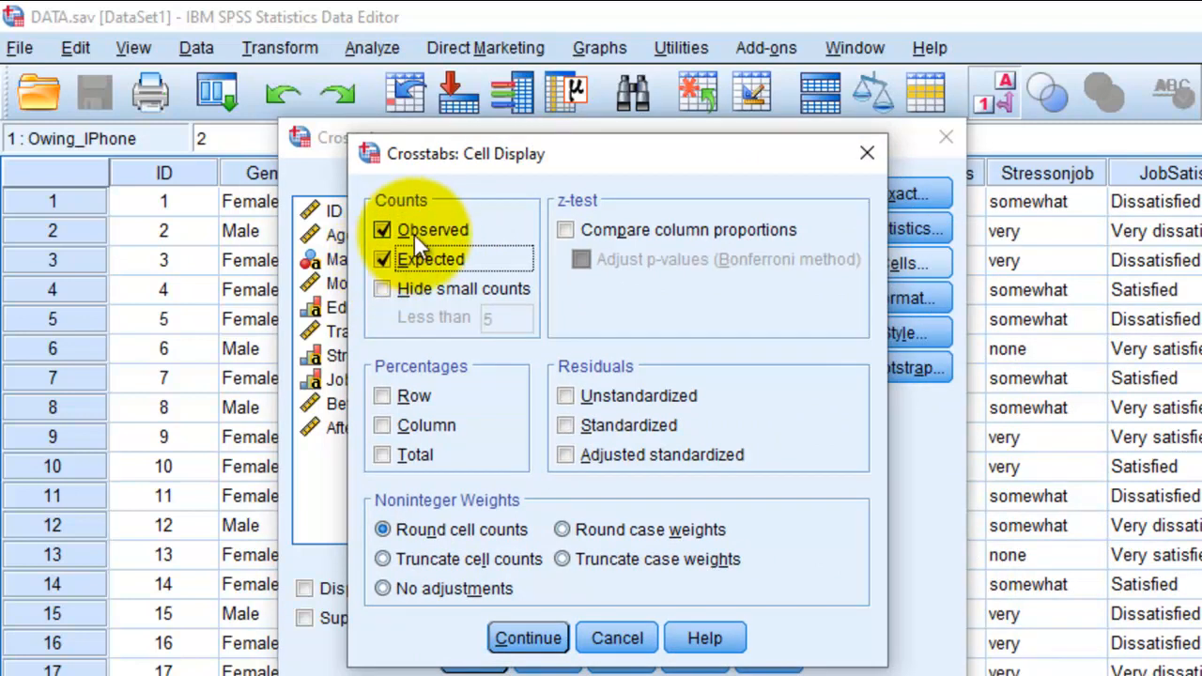
{"action": "left_click", "coordinate": [382, 260]}
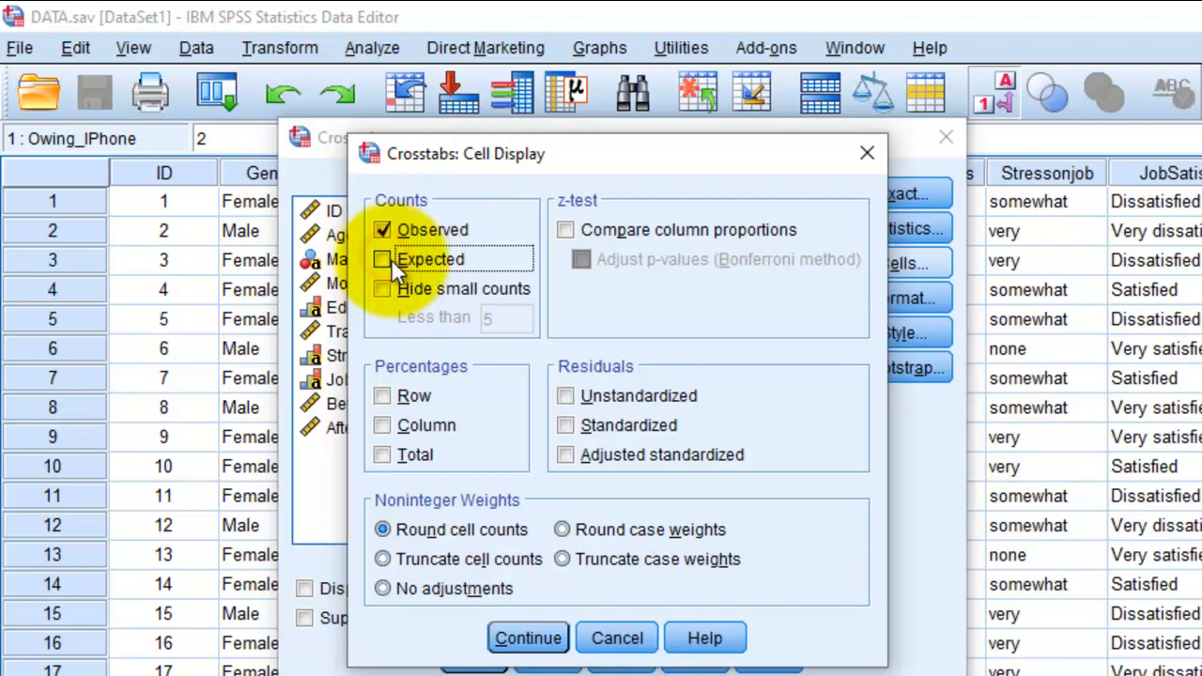
{"action": "left_click", "coordinate": [383, 259]}
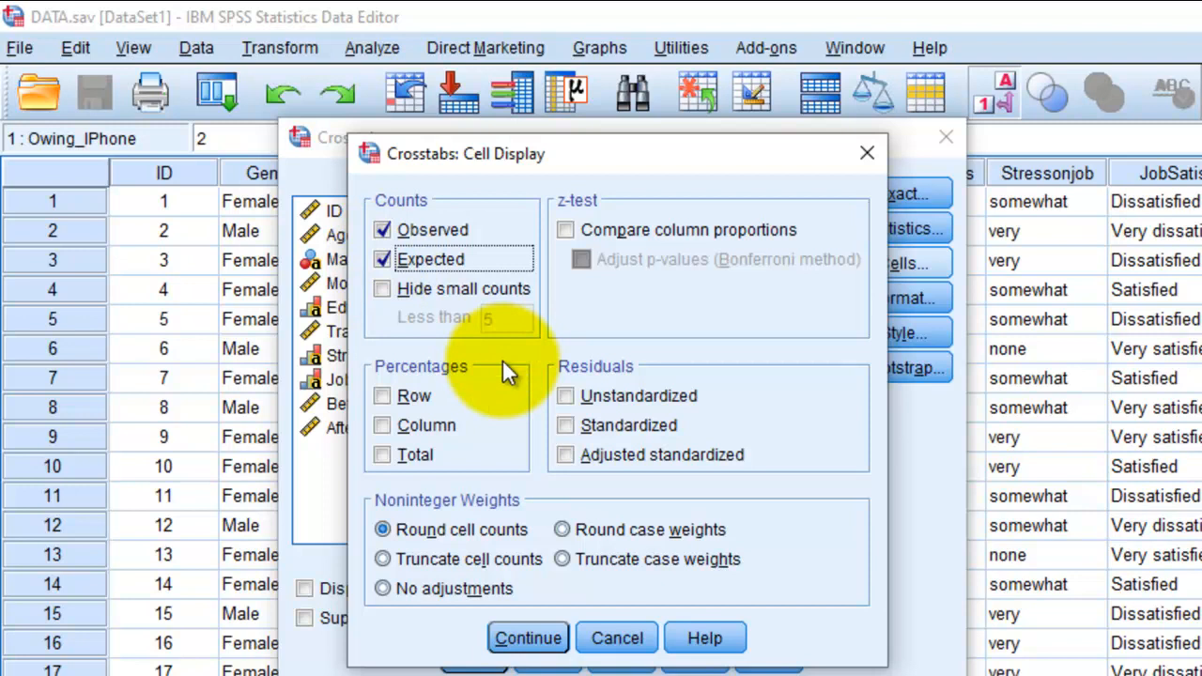
{"action": "mouse_move", "coordinate": [528, 637]}
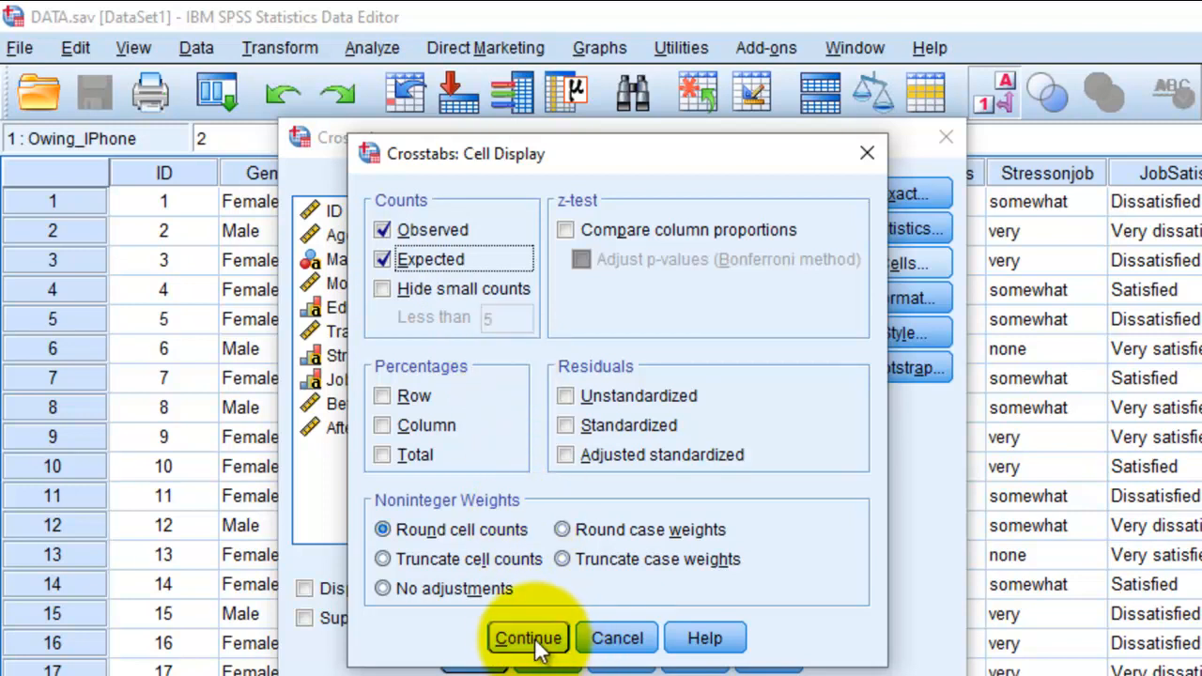
{"action": "left_click", "coordinate": [527, 637]}
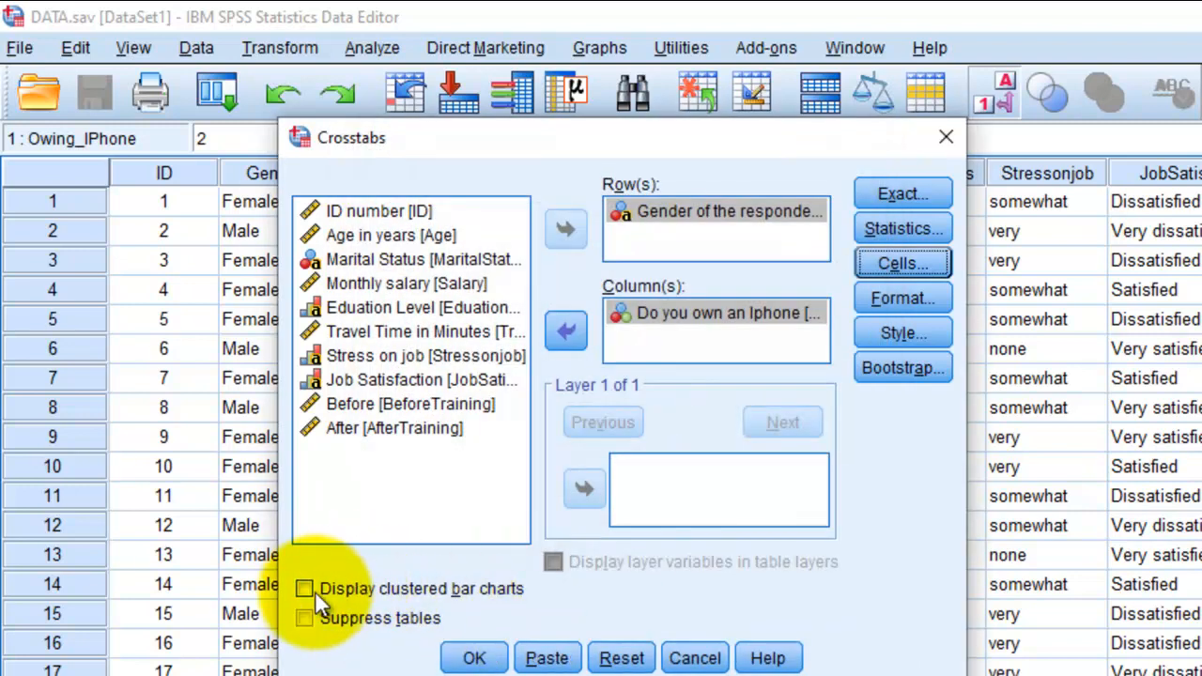
{"action": "mouse_move", "coordinate": [413, 605]}
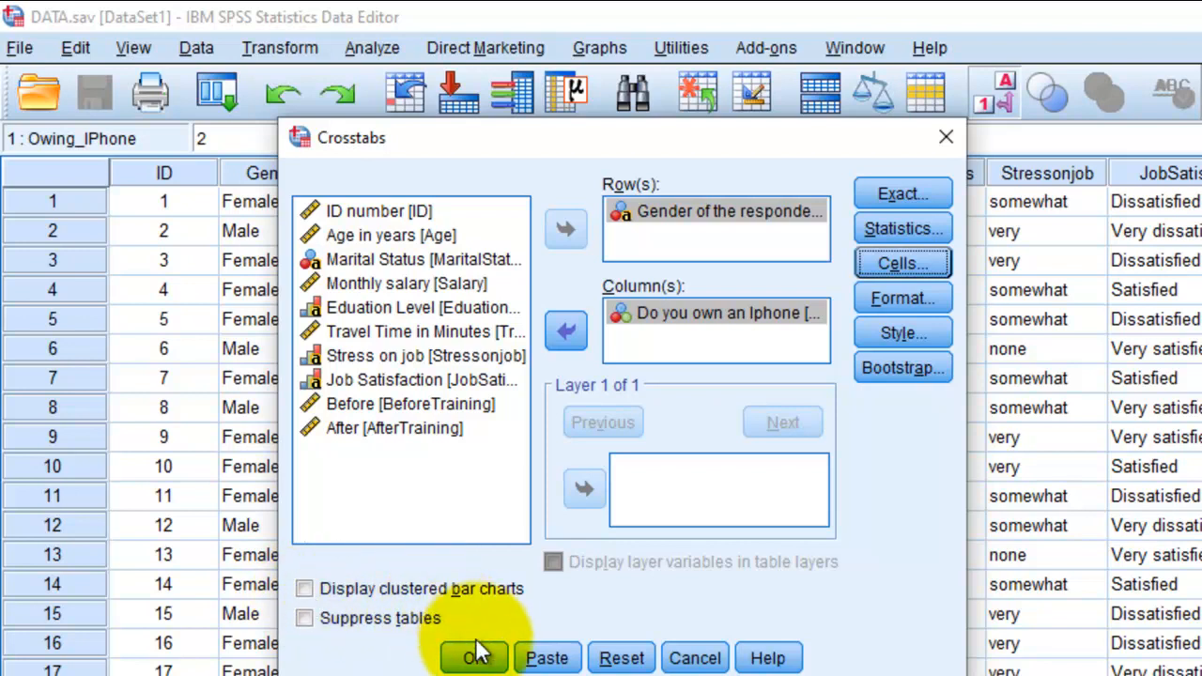
Run the gender-by-iPhone crosstab, producing chi-square tests with Pearson 9.408, p = .002
{"action": "left_click", "coordinate": [474, 658]}
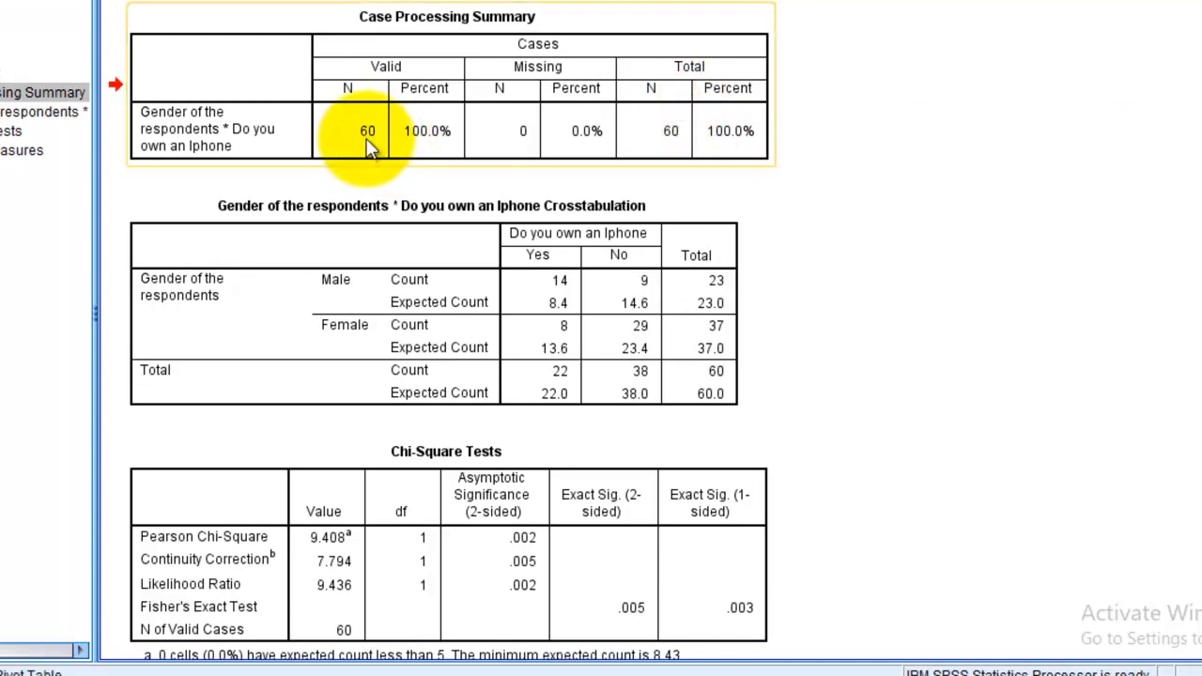
{"action": "mouse_move", "coordinate": [864, 131]}
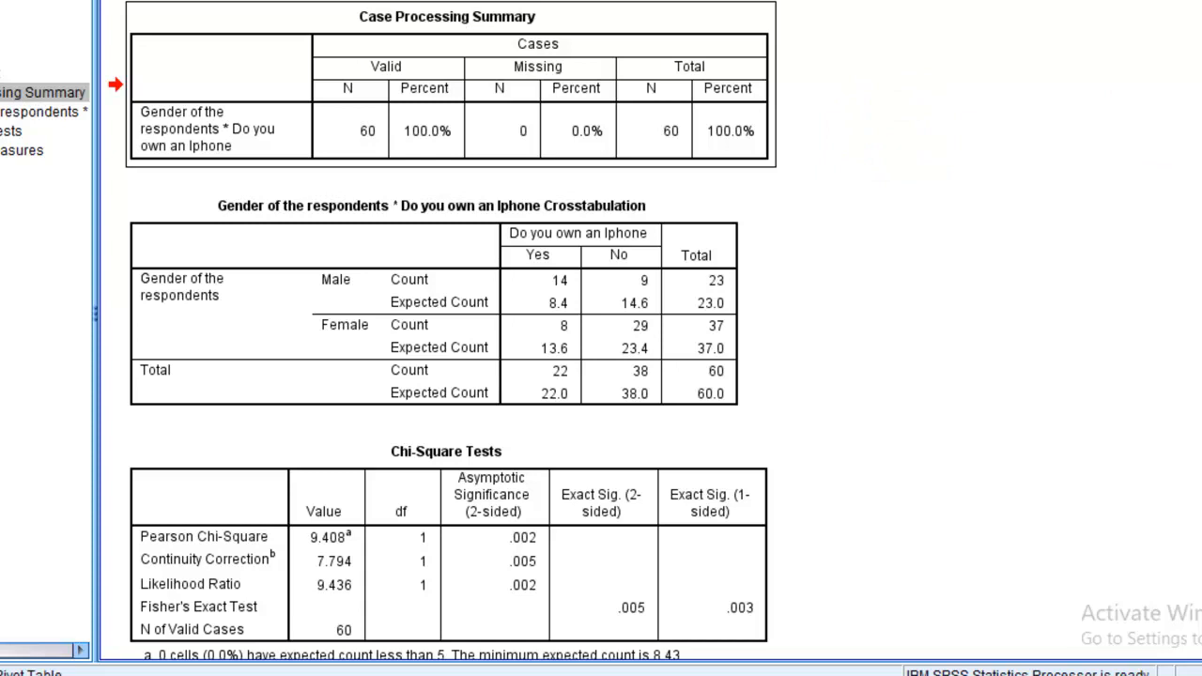
{"action": "scroll", "scroll_direction": "down", "scroll_amount": 3}
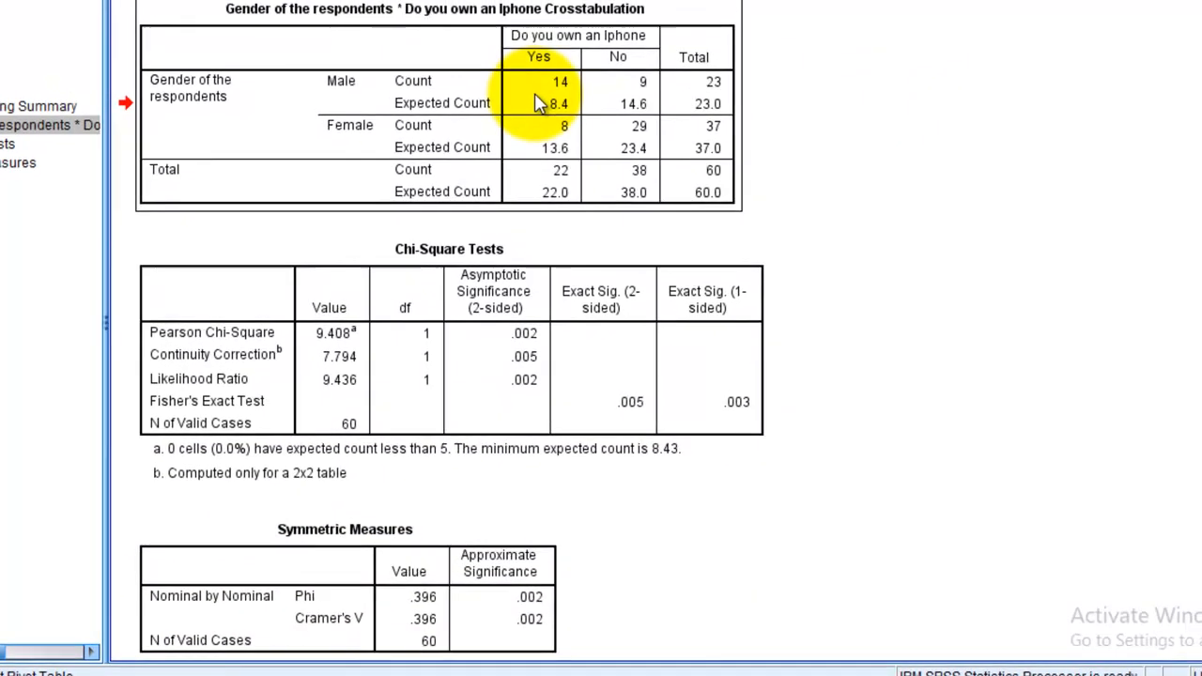
{"action": "scroll", "scroll_direction": "up", "scroll_amount": 3}
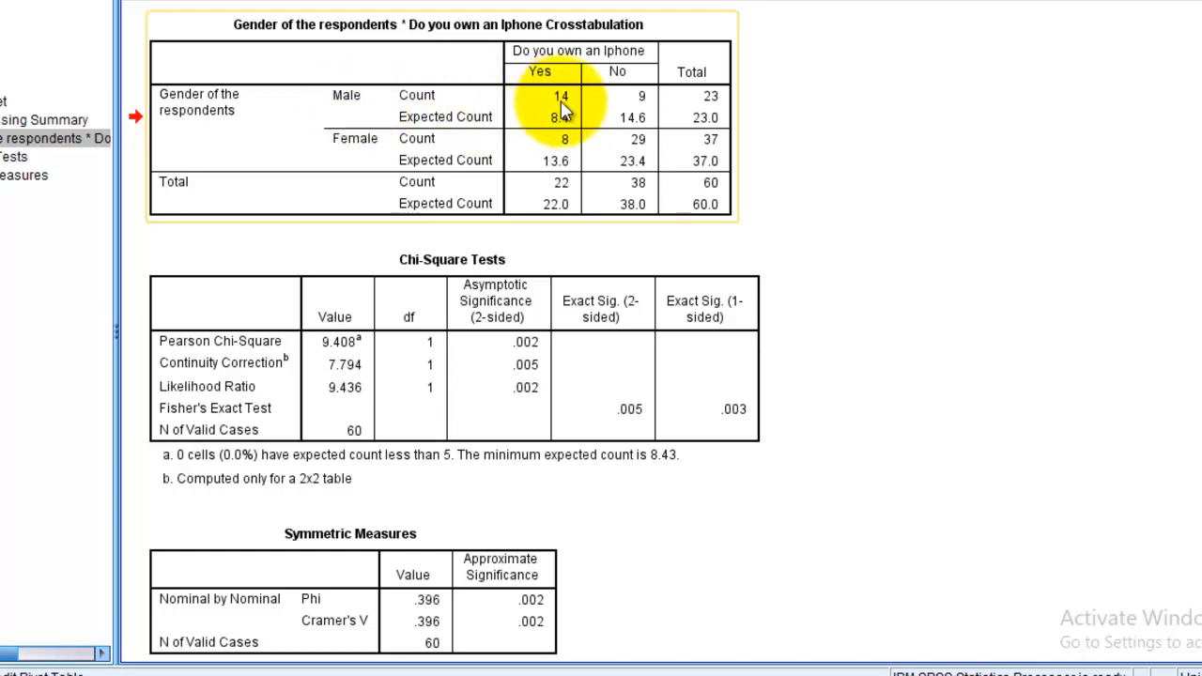
{"action": "mouse_move", "coordinate": [653, 112]}
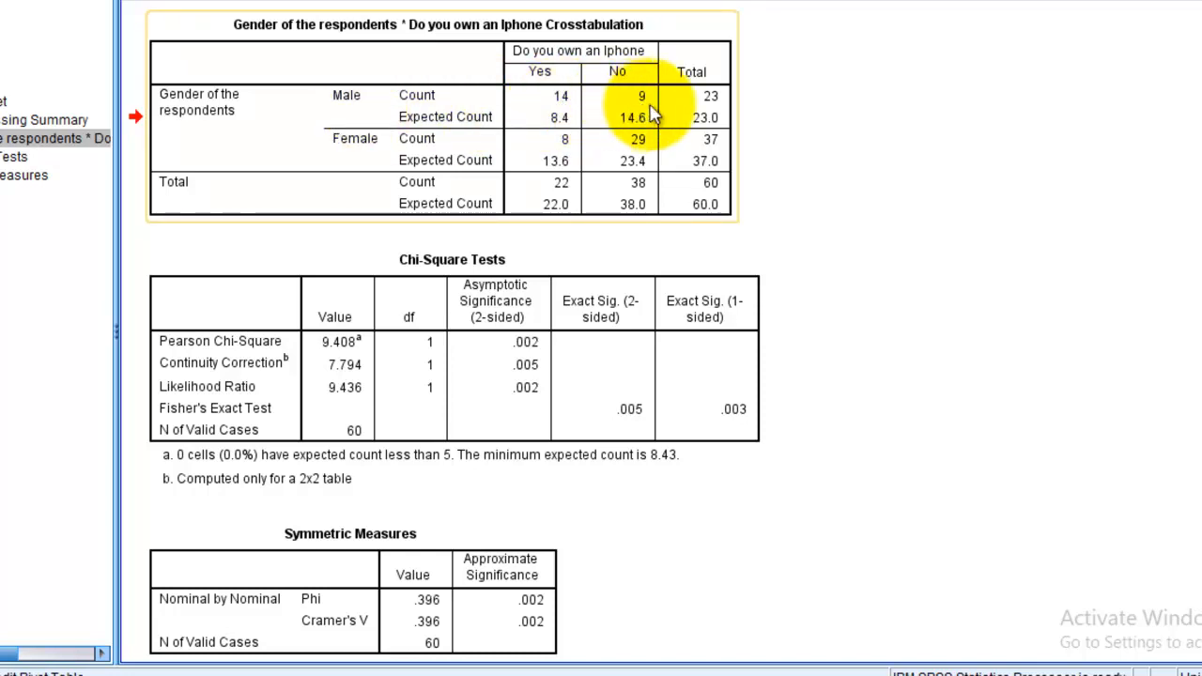
{"action": "mouse_move", "coordinate": [355, 151]}
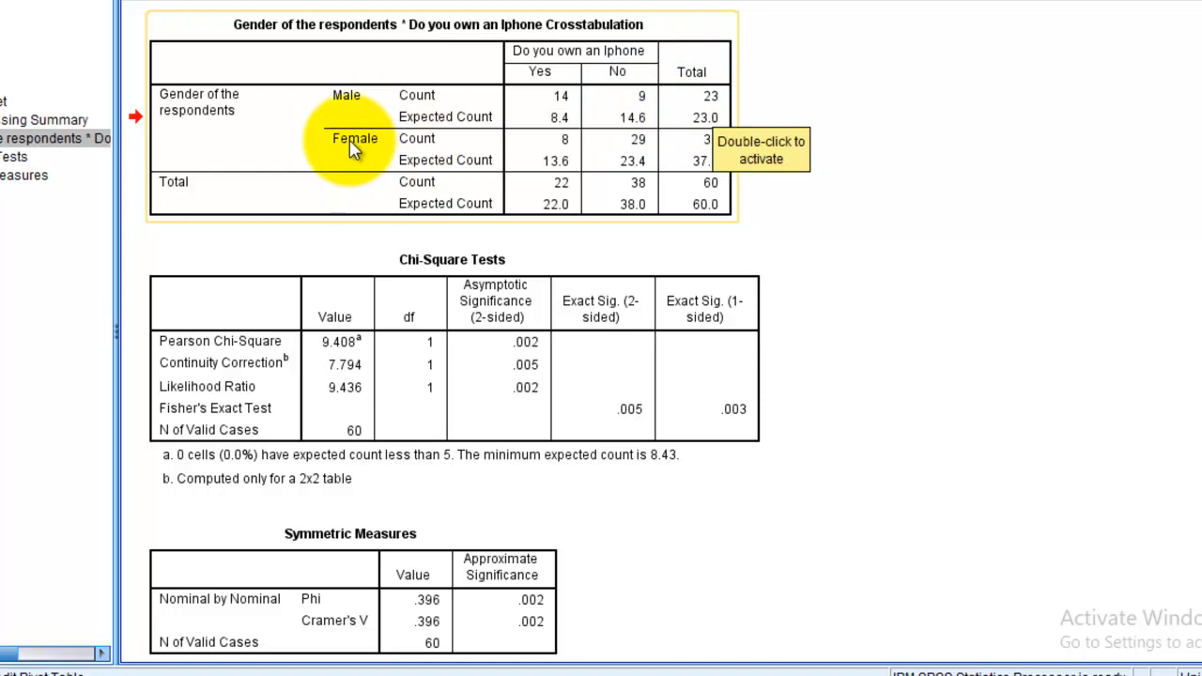
{"action": "mouse_move", "coordinate": [576, 151]}
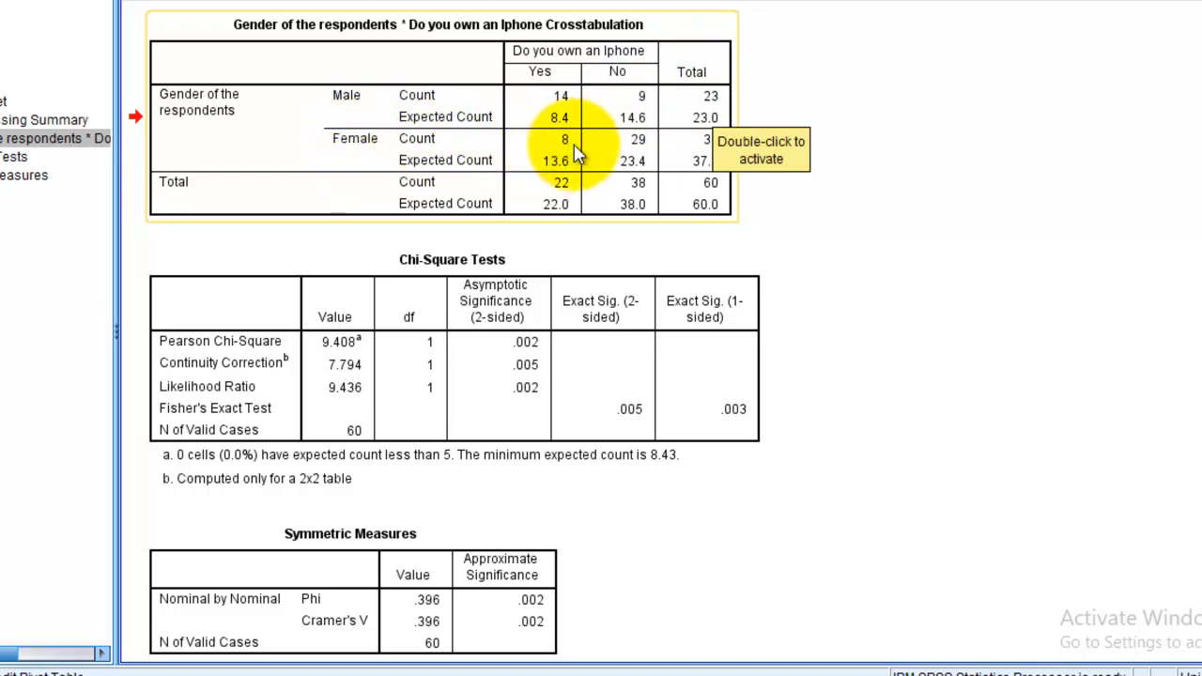
{"action": "mouse_move", "coordinate": [859, 202]}
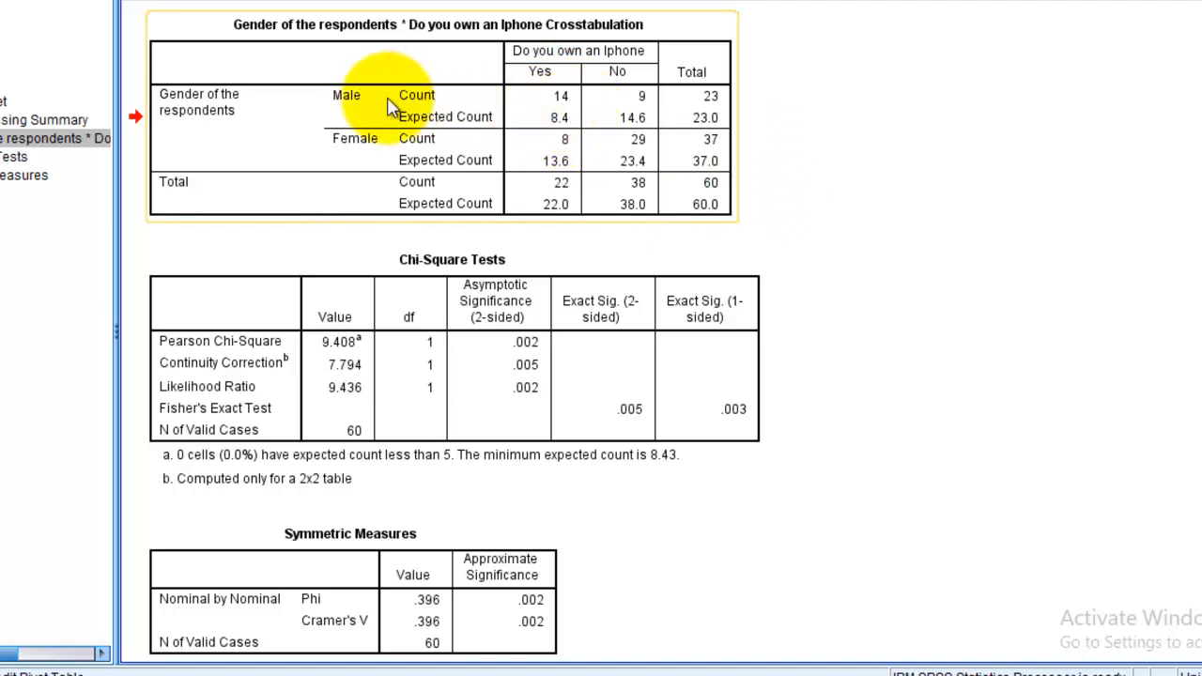
{"action": "mouse_move", "coordinate": [573, 103]}
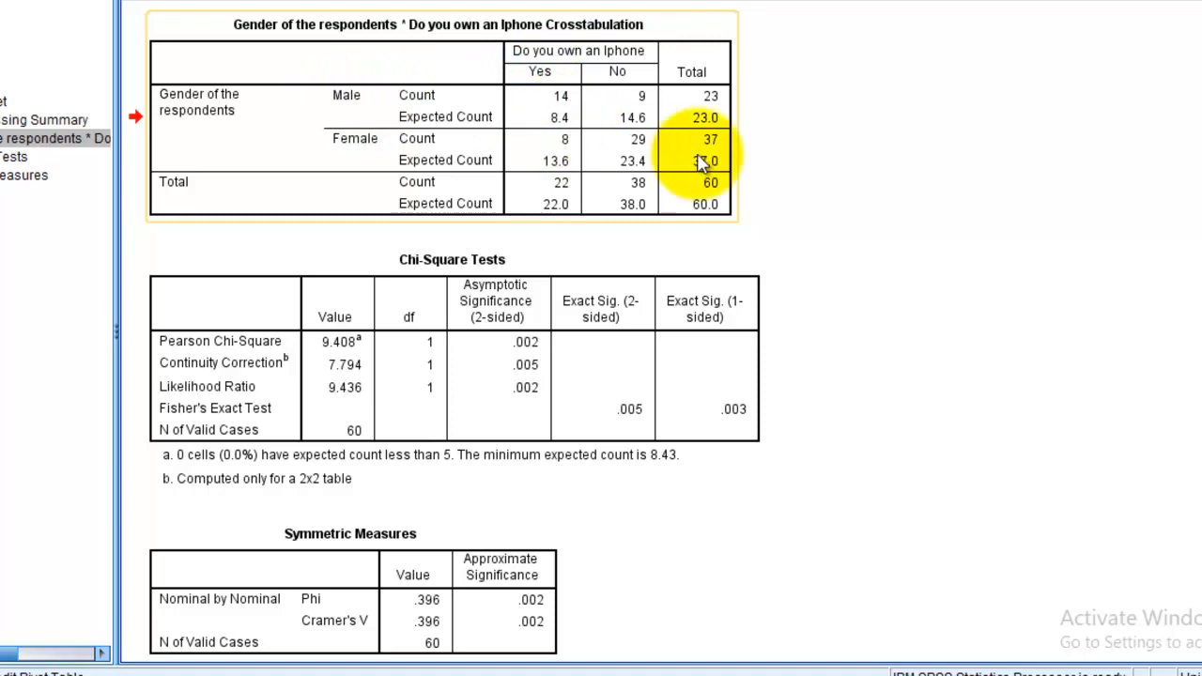
{"action": "mouse_move", "coordinate": [746, 164]}
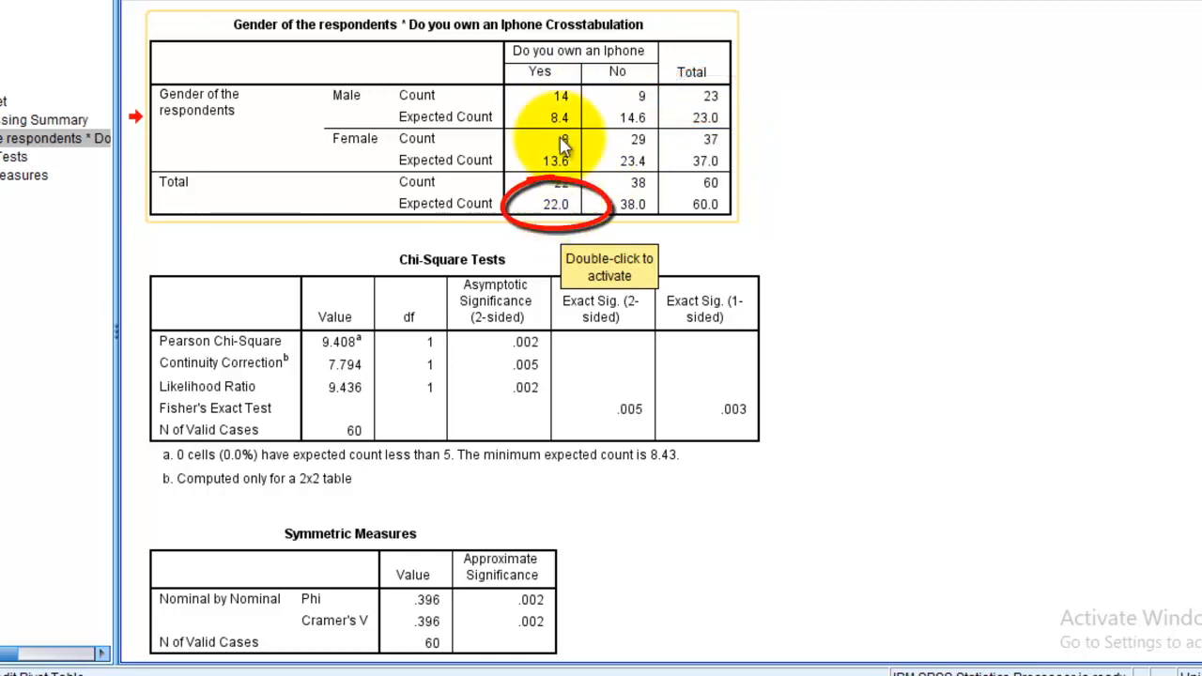
{"action": "mouse_move", "coordinate": [678, 226]}
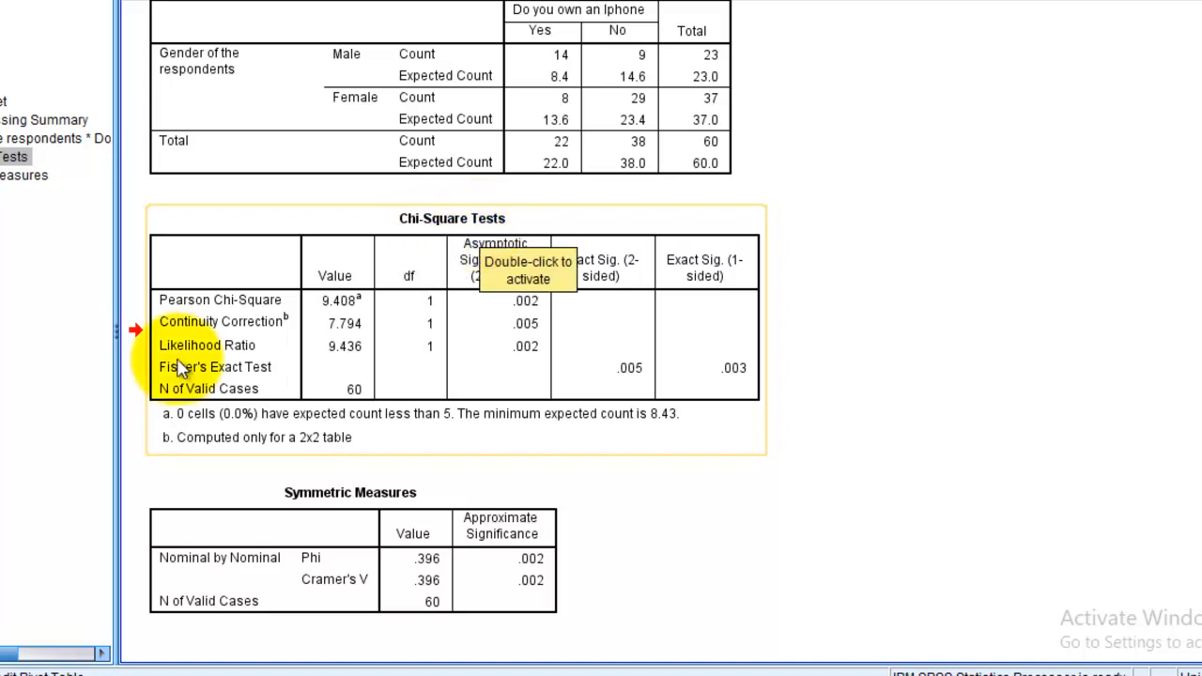
{"action": "mouse_move", "coordinate": [223, 423]}
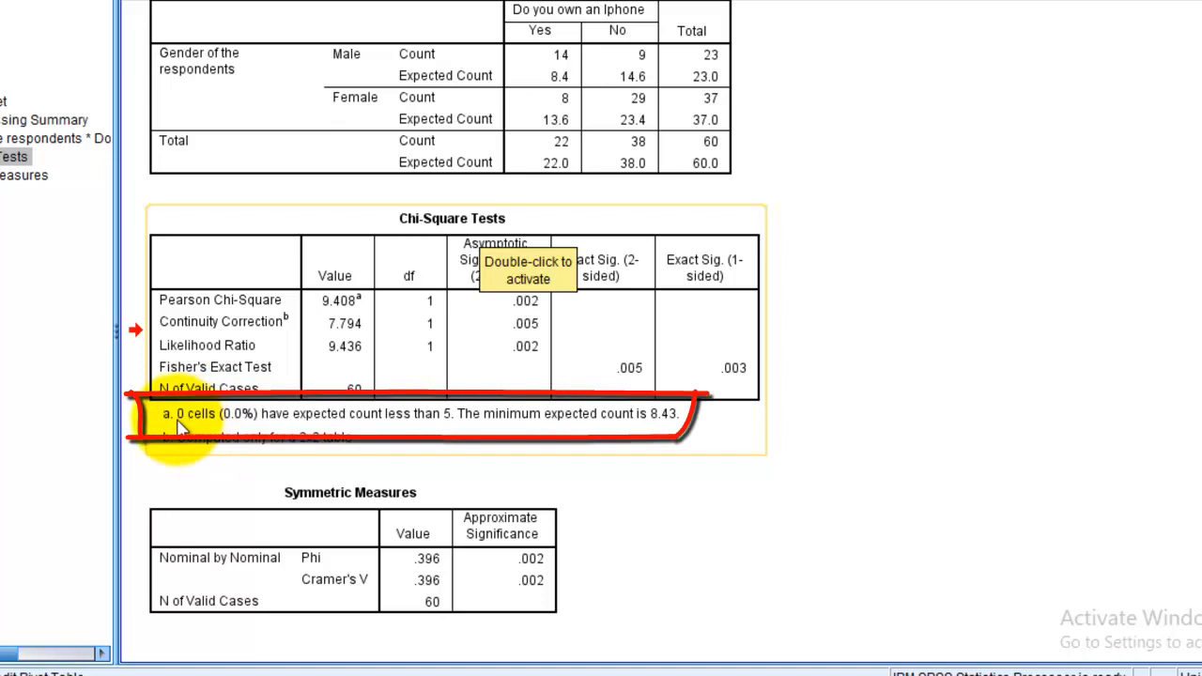
{"action": "mouse_move", "coordinate": [352, 429]}
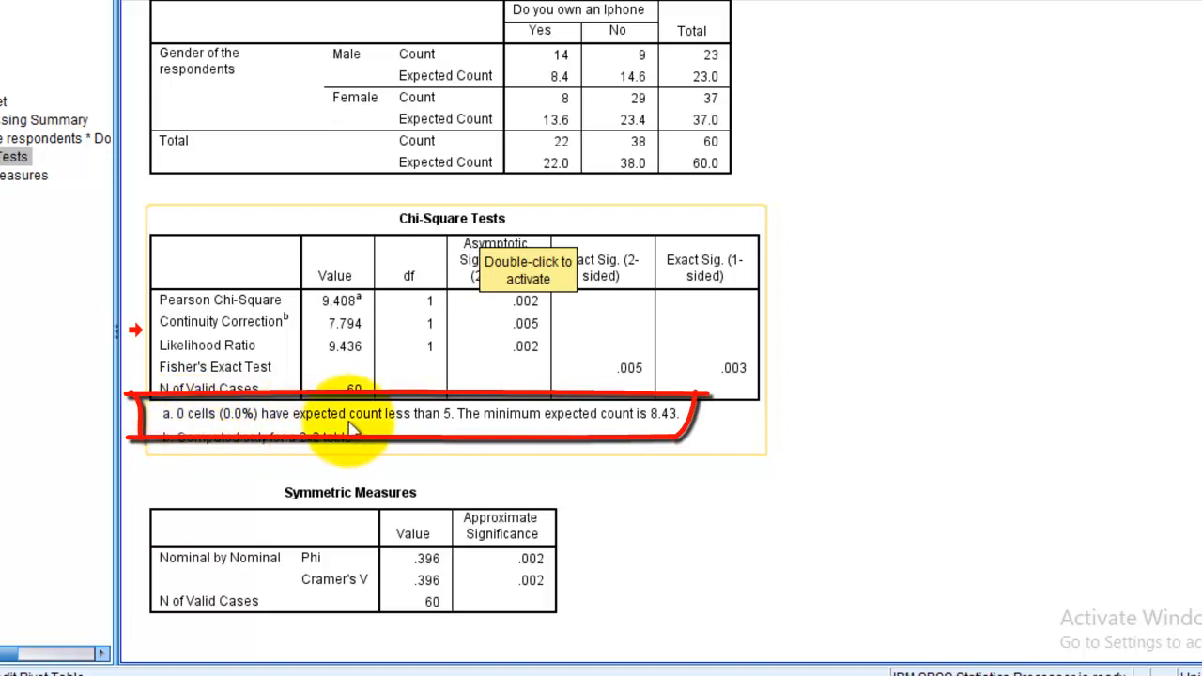
{"action": "mouse_move", "coordinate": [446, 427]}
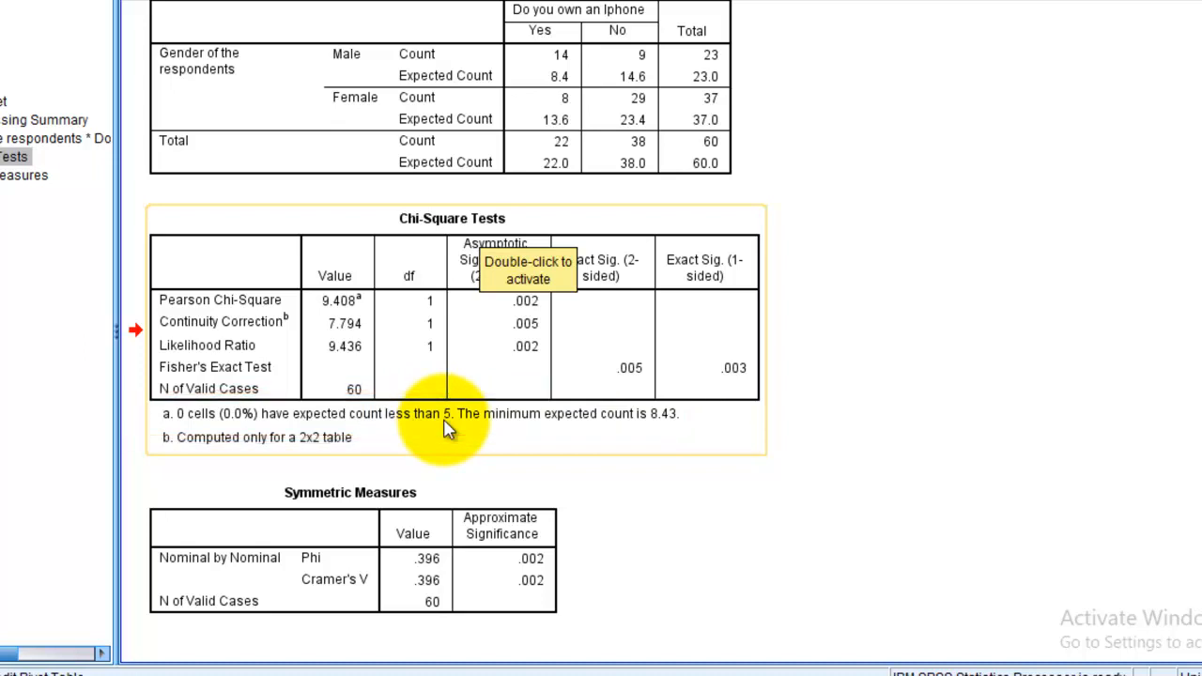
{"action": "mouse_move", "coordinate": [864, 244]}
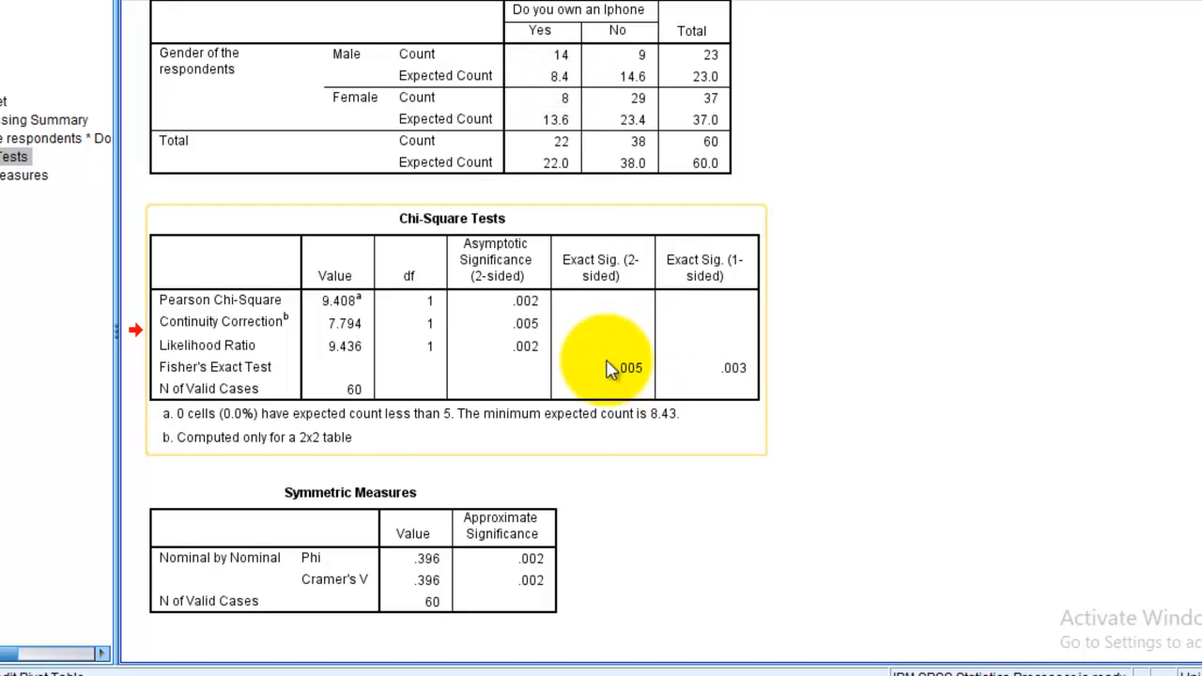
{"action": "mouse_move", "coordinate": [611, 368]}
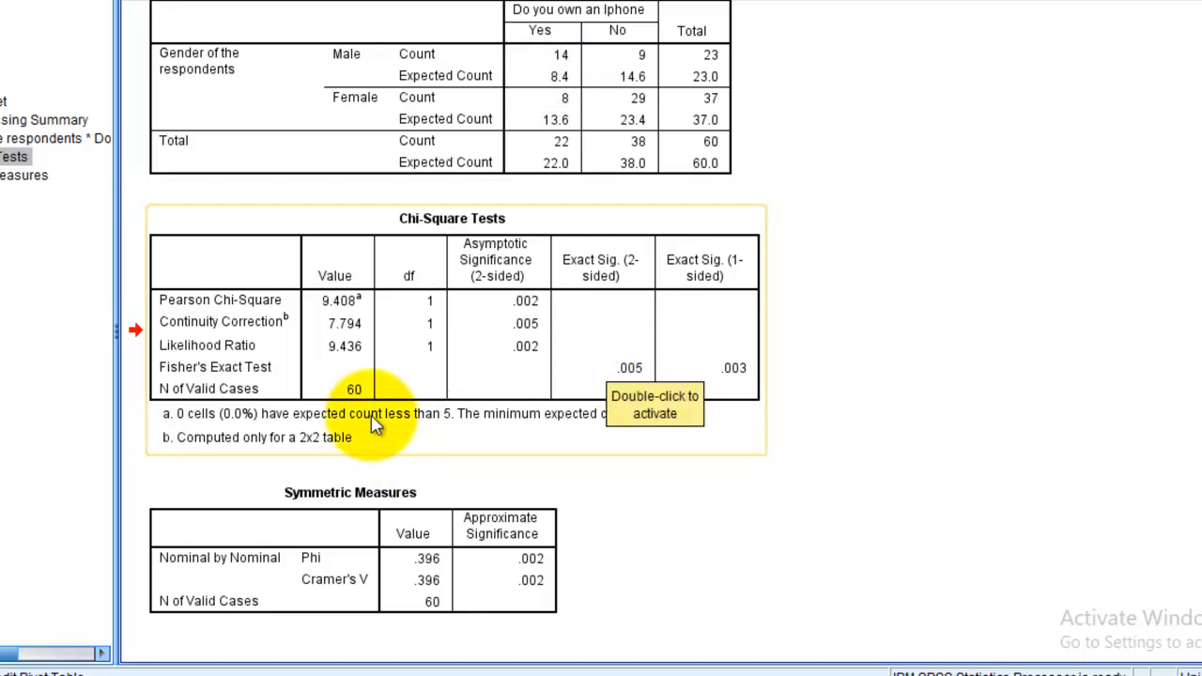
{"action": "mouse_move", "coordinate": [526, 347]}
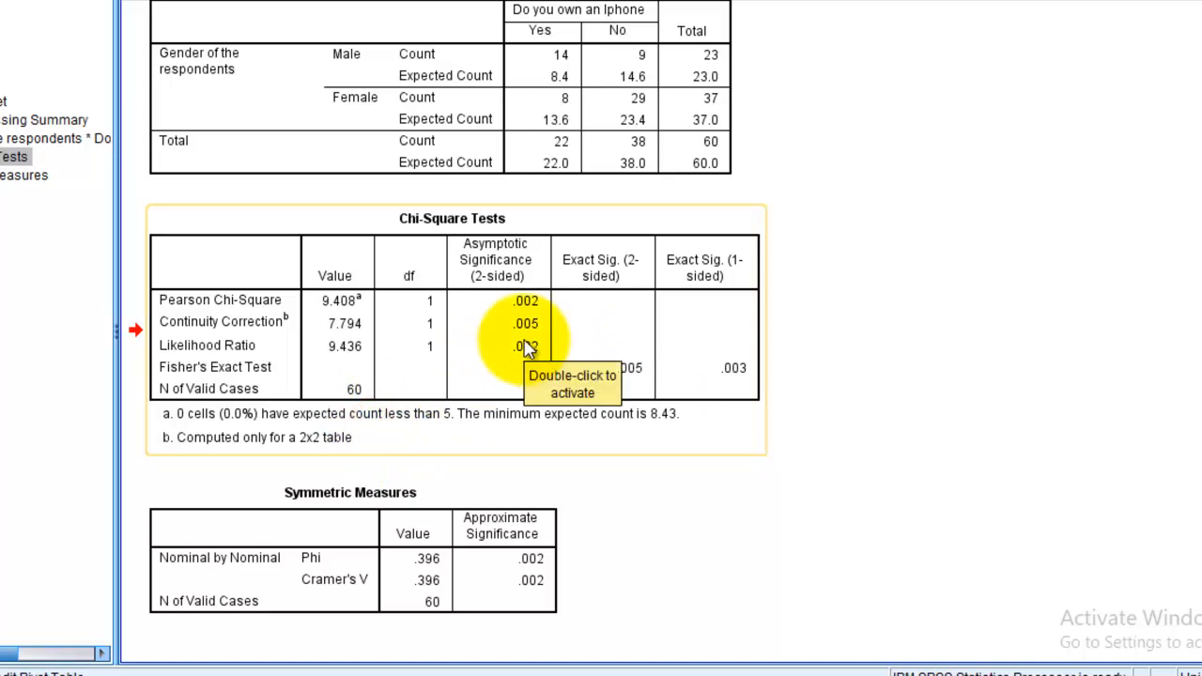
{"action": "mouse_move", "coordinate": [618, 148]}
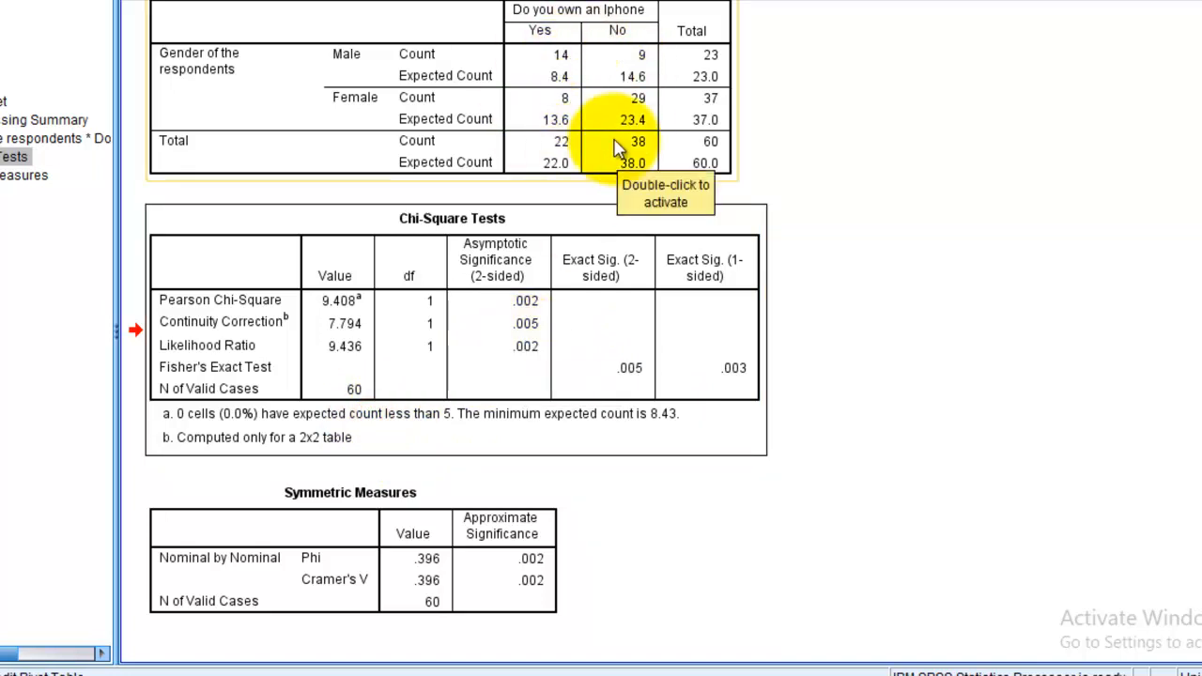
{"action": "mouse_move", "coordinate": [620, 113]}
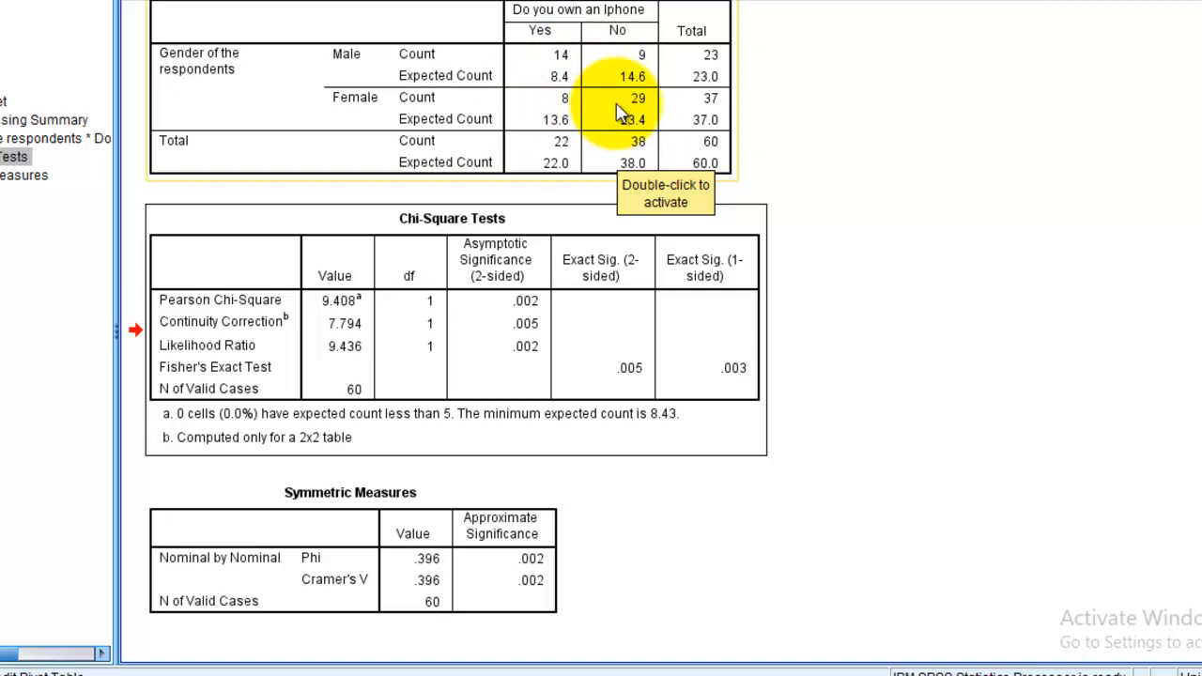
{"action": "mouse_move", "coordinate": [554, 150]}
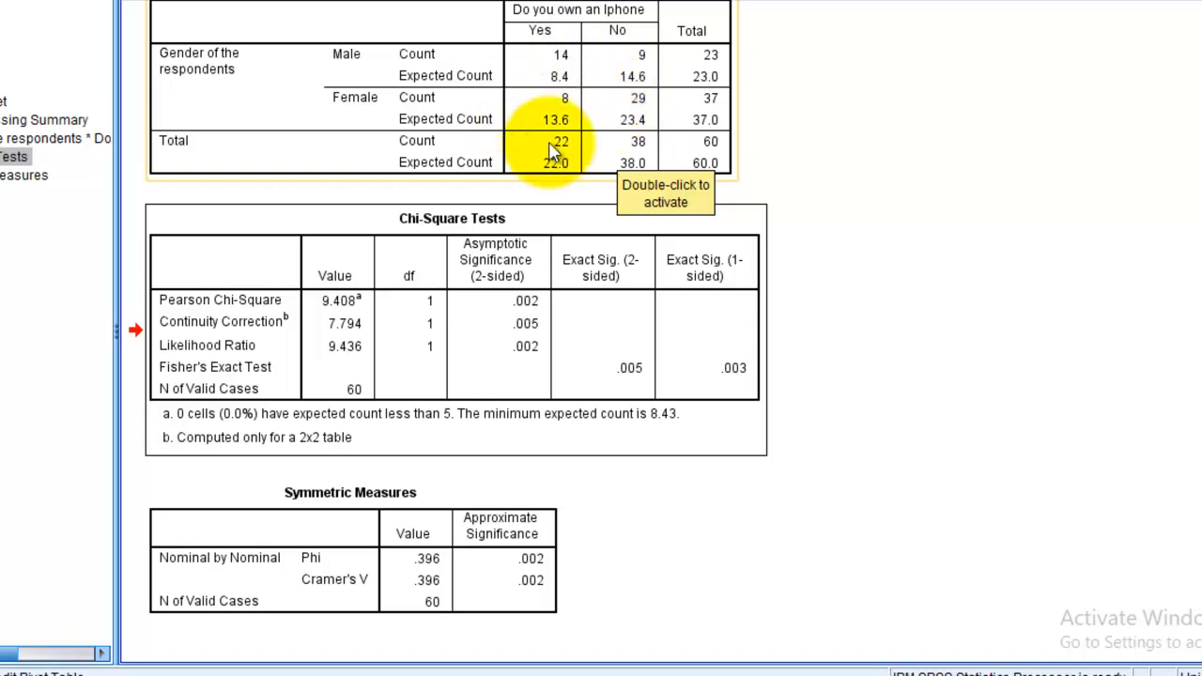
{"action": "mouse_move", "coordinate": [859, 153]}
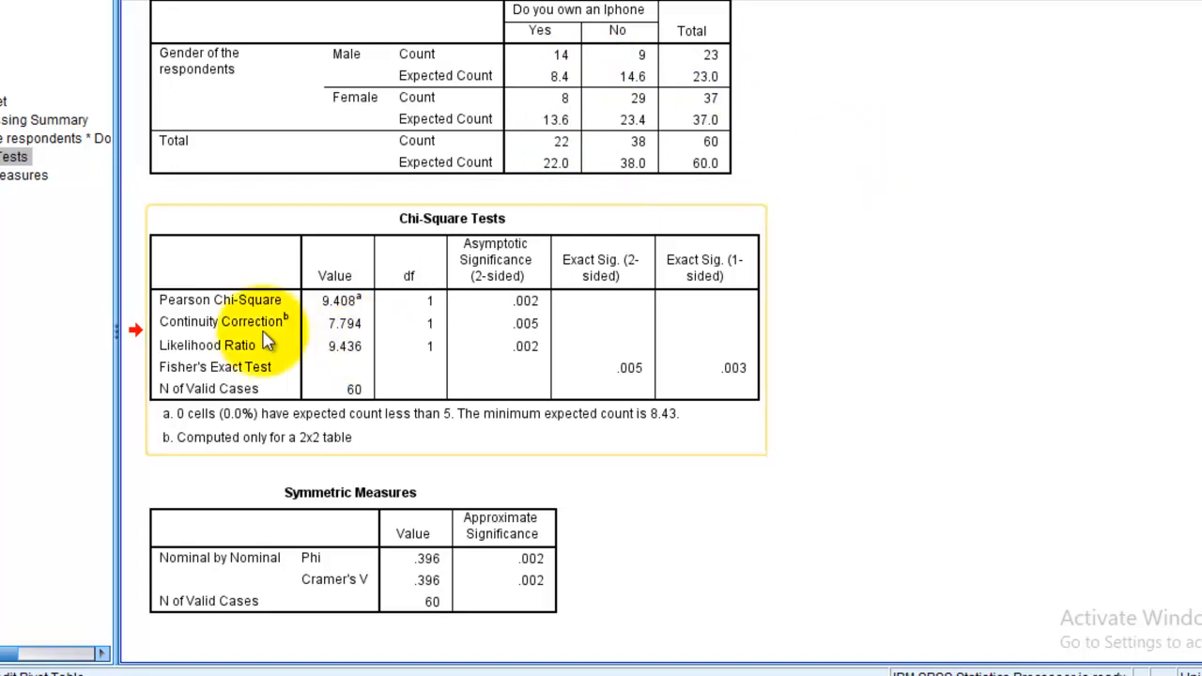
{"action": "mouse_move", "coordinate": [226, 319]}
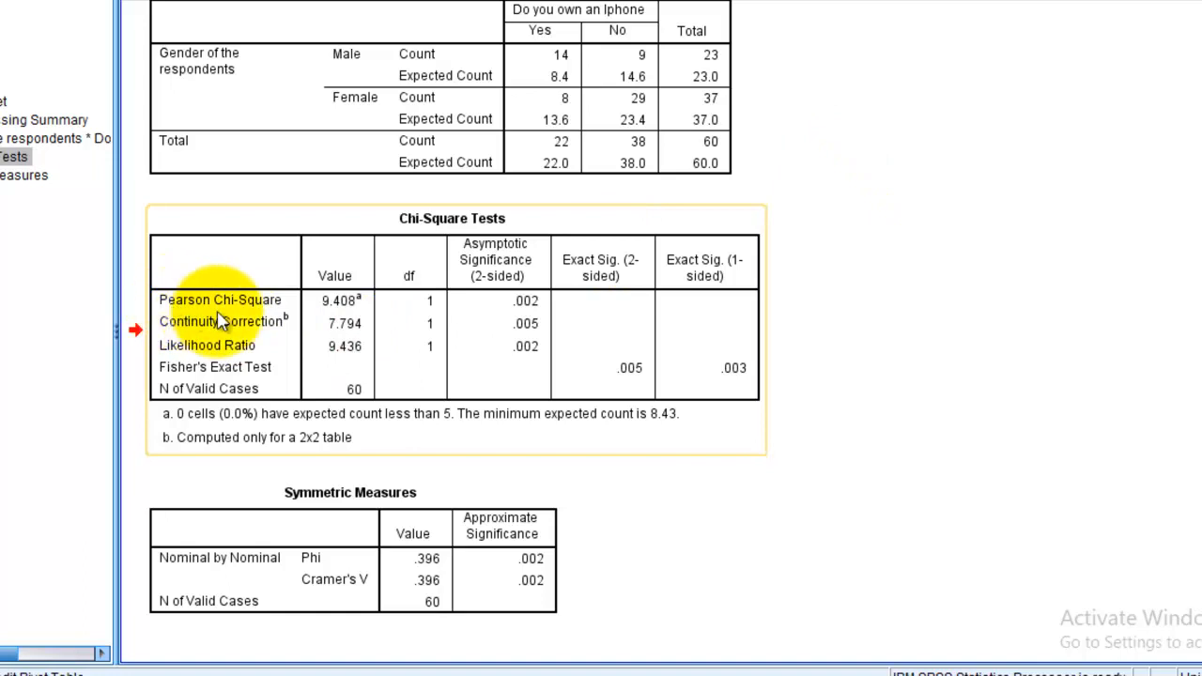
{"action": "mouse_move", "coordinate": [281, 310]}
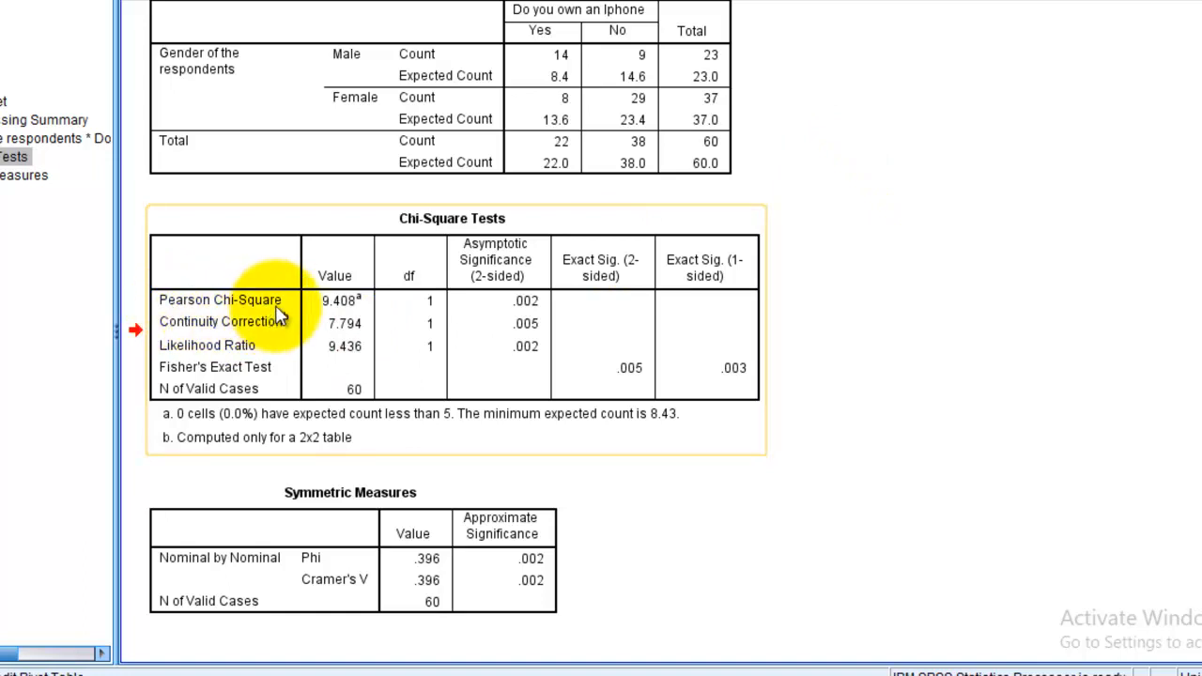
{"action": "mouse_move", "coordinate": [292, 315]}
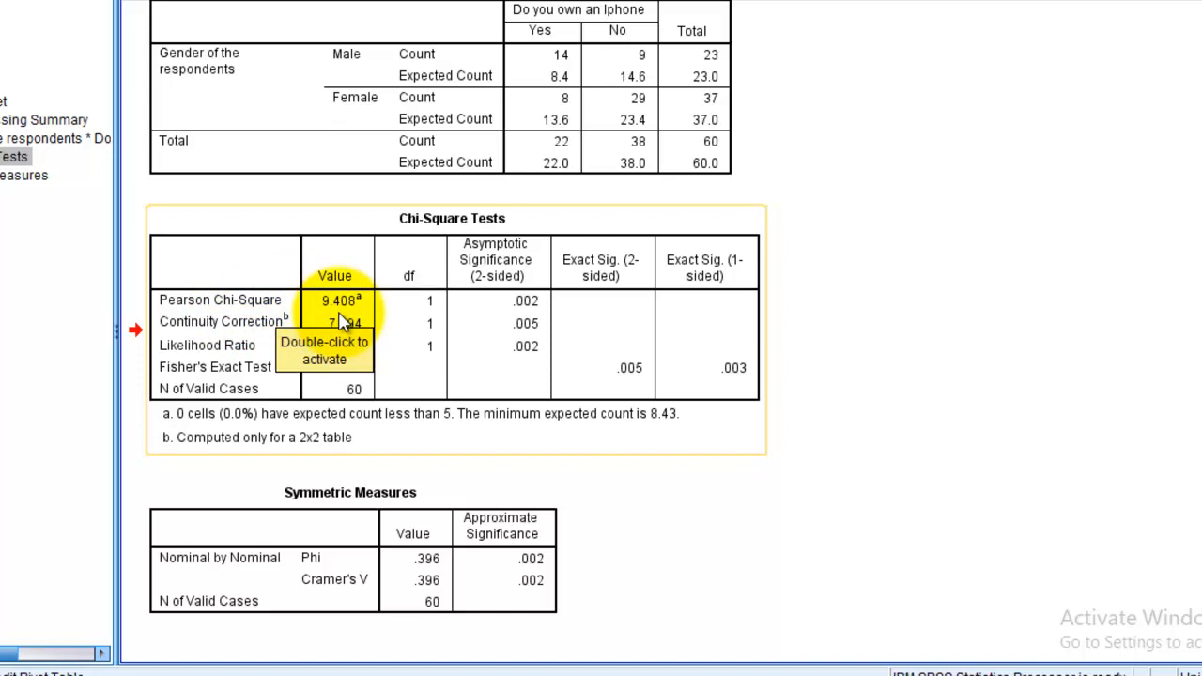
{"action": "mouse_move", "coordinate": [413, 328]}
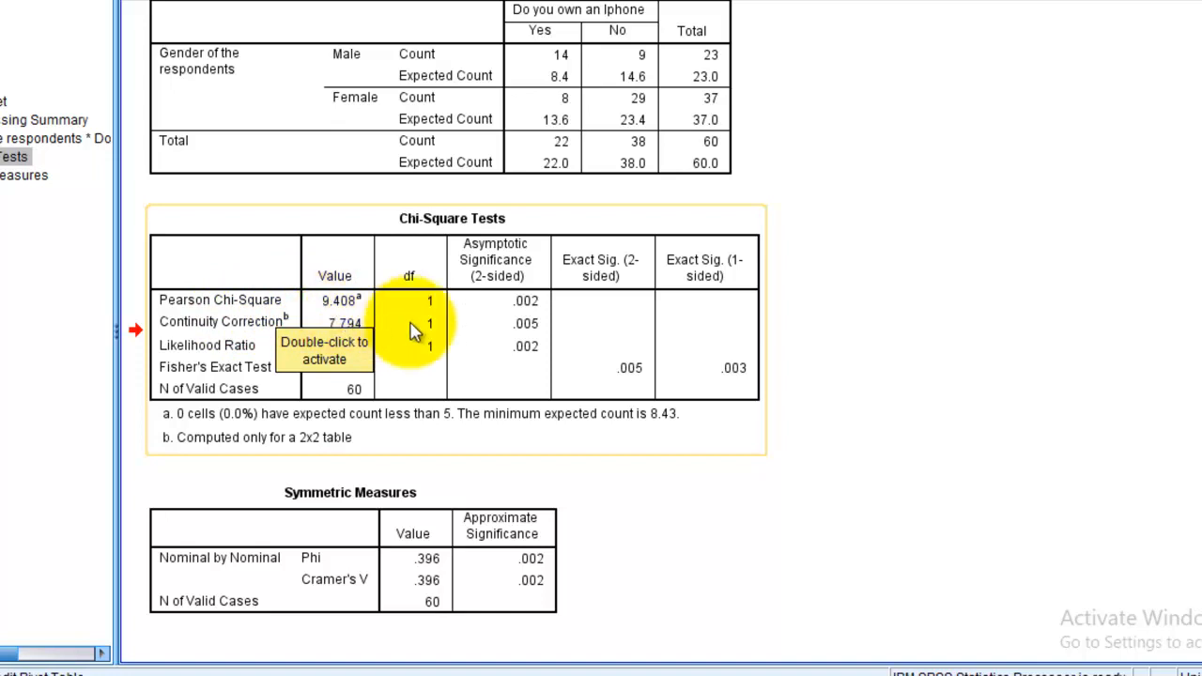
{"action": "mouse_move", "coordinate": [432, 318]}
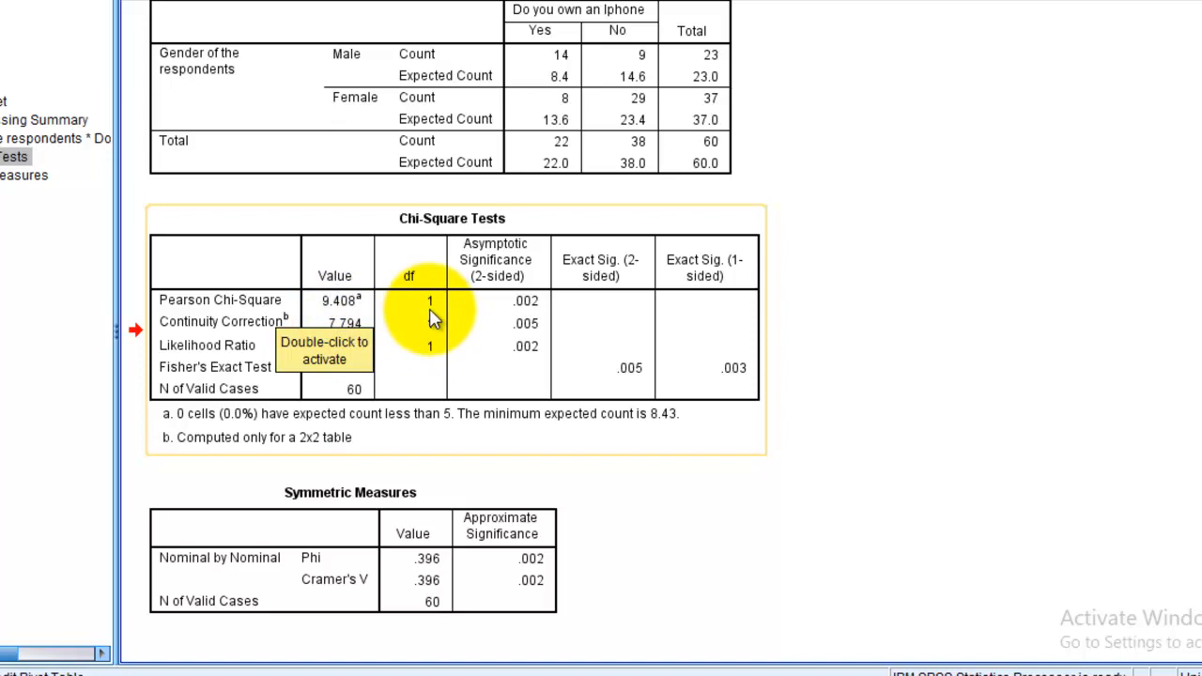
{"action": "mouse_move", "coordinate": [521, 273]}
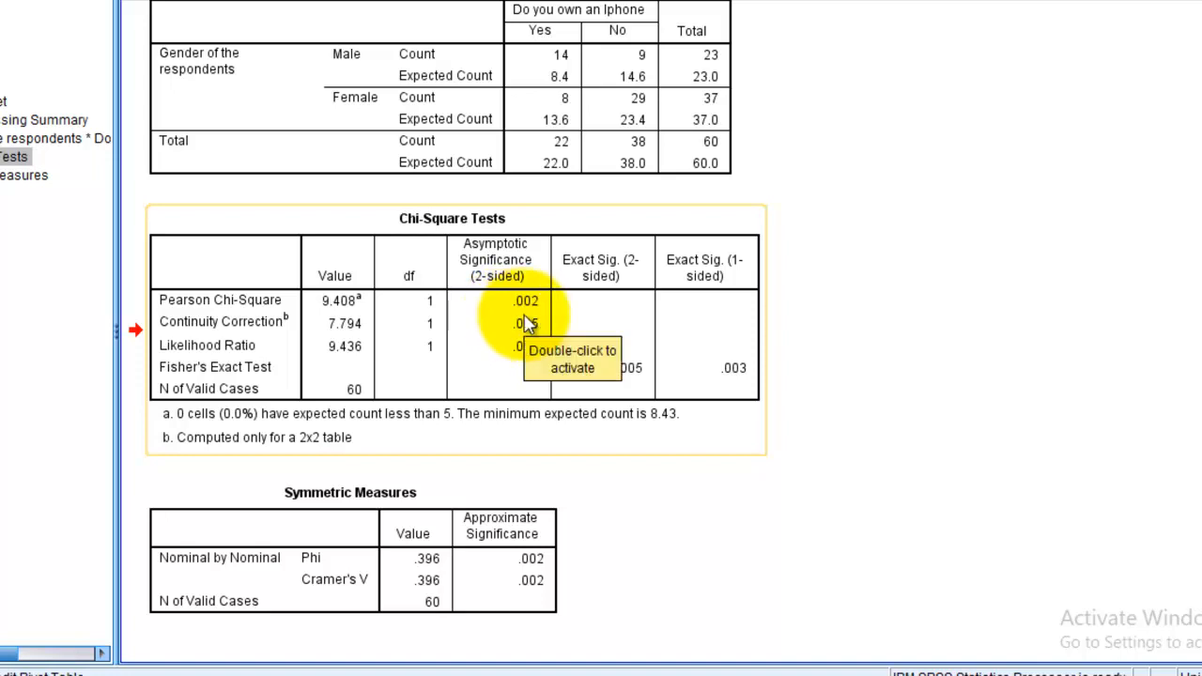
{"action": "mouse_move", "coordinate": [204, 432]}
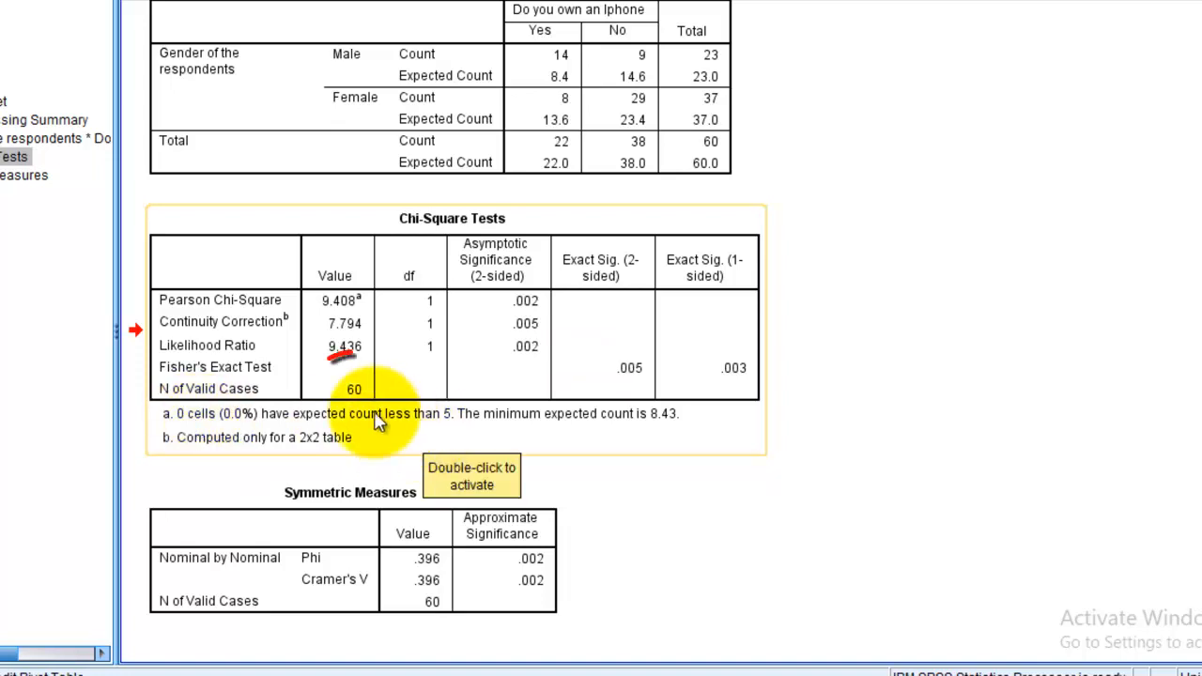
{"action": "mouse_move", "coordinate": [446, 430]}
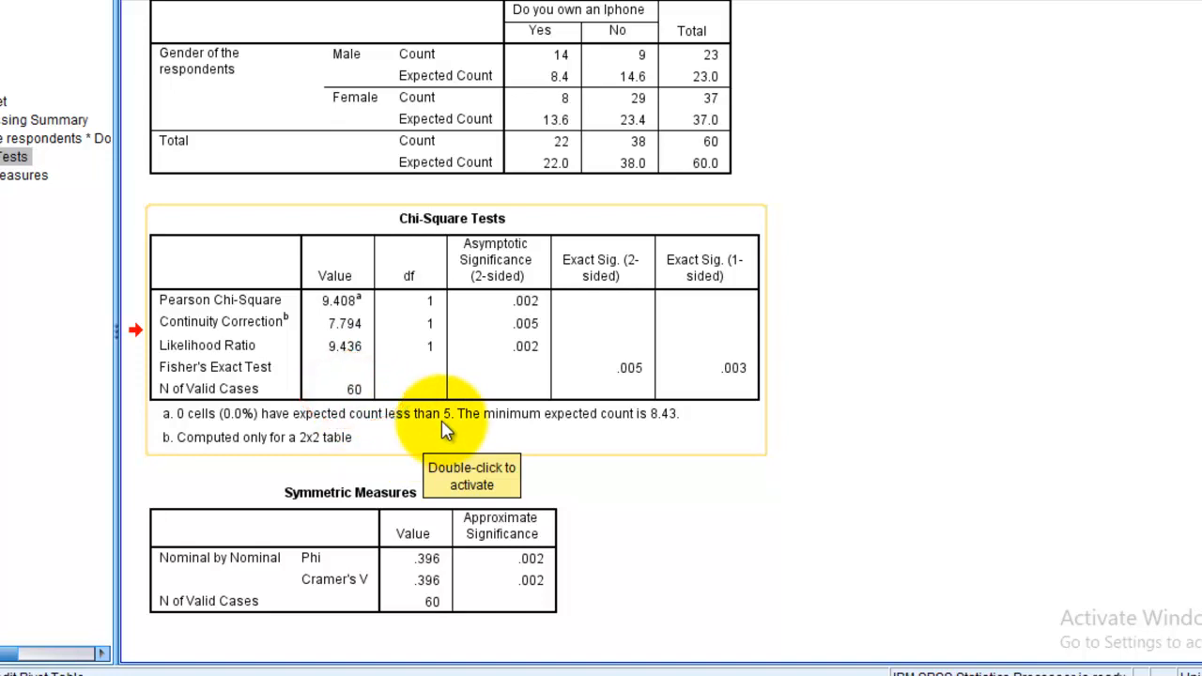
{"action": "mouse_move", "coordinate": [233, 385]}
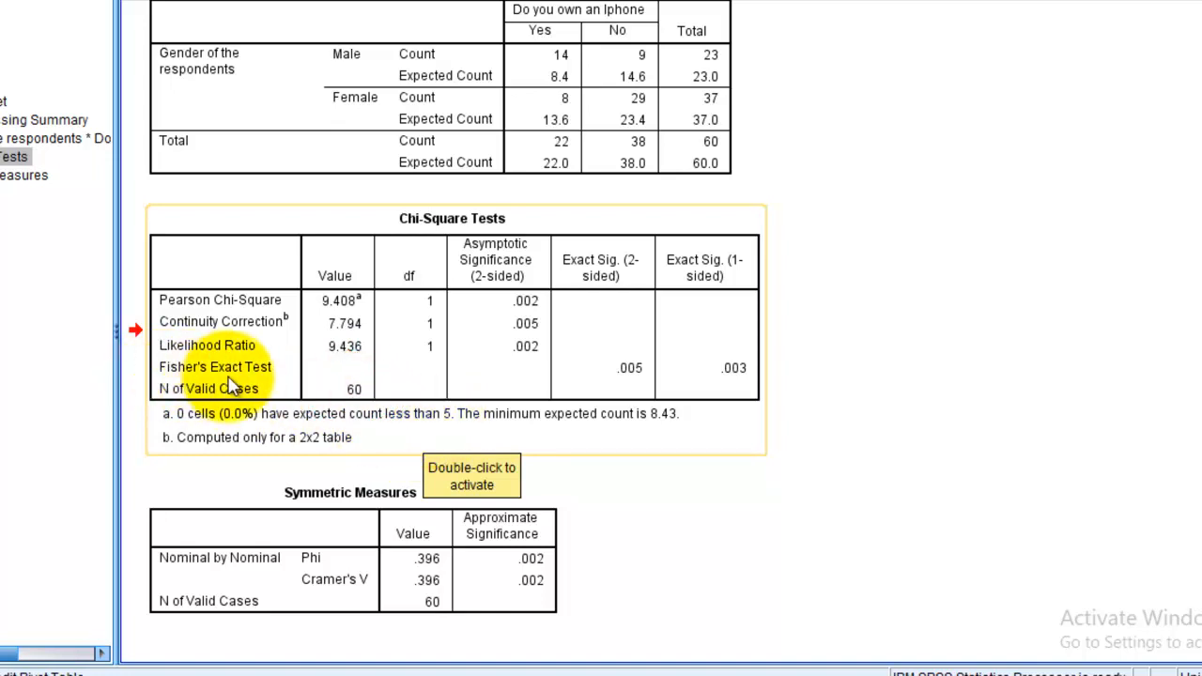
{"action": "mouse_move", "coordinate": [282, 381]}
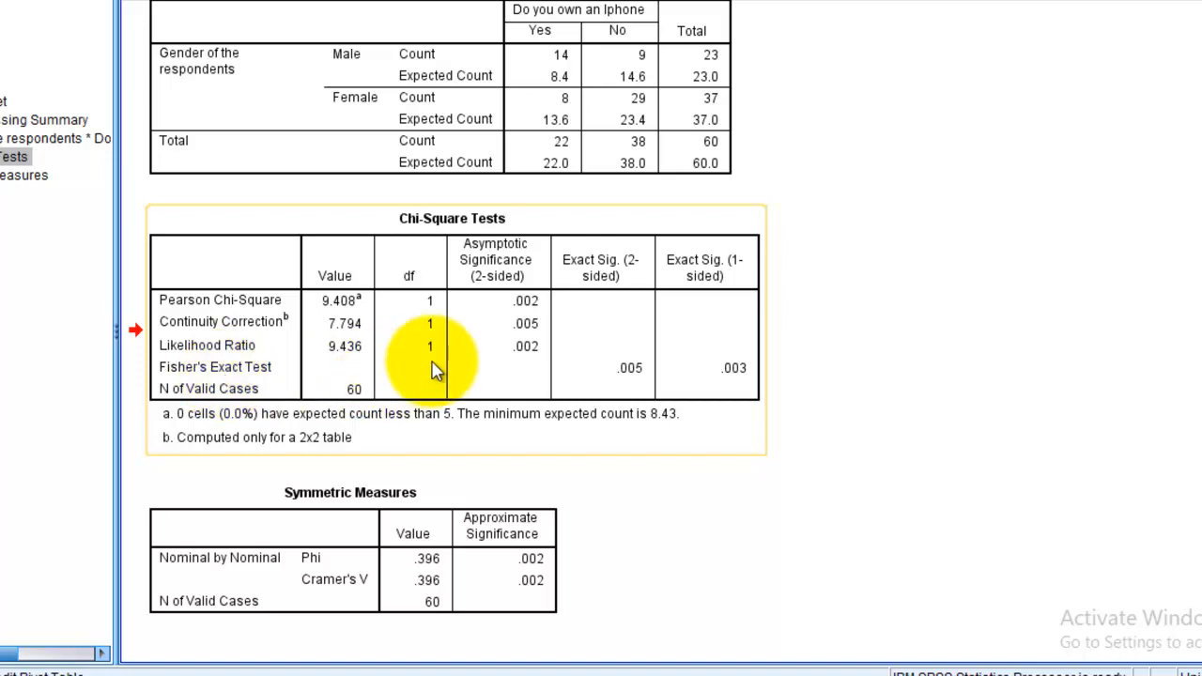
{"action": "mouse_move", "coordinate": [436, 371]}
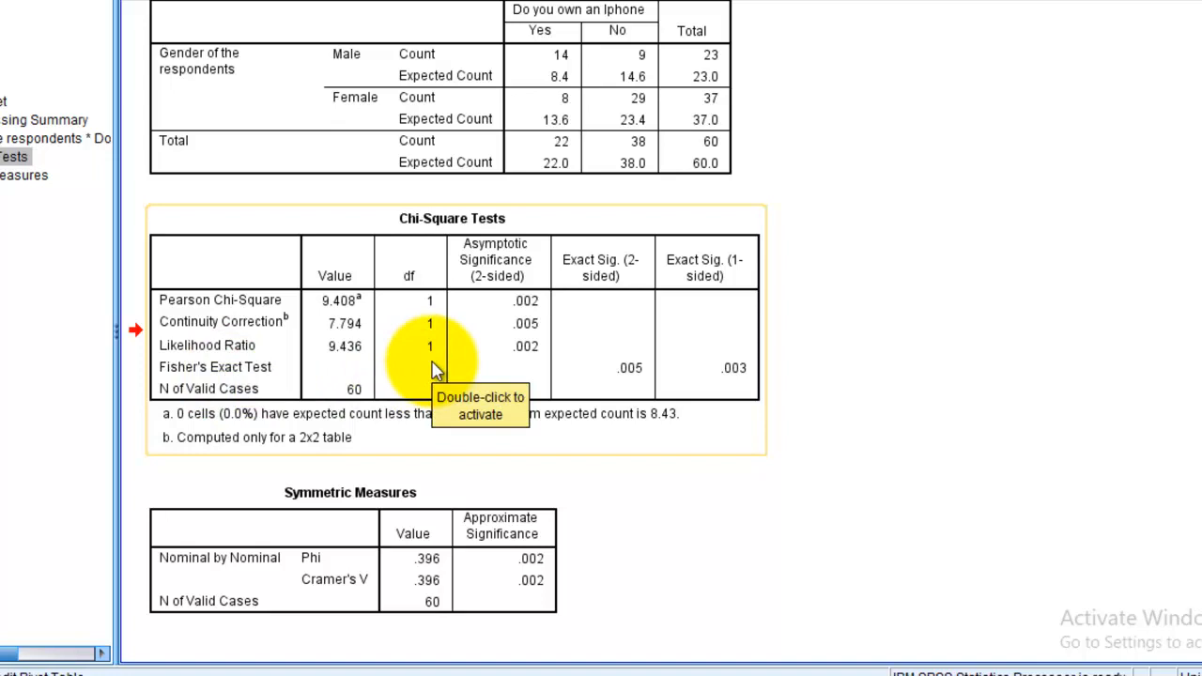
{"action": "mouse_move", "coordinate": [531, 540]}
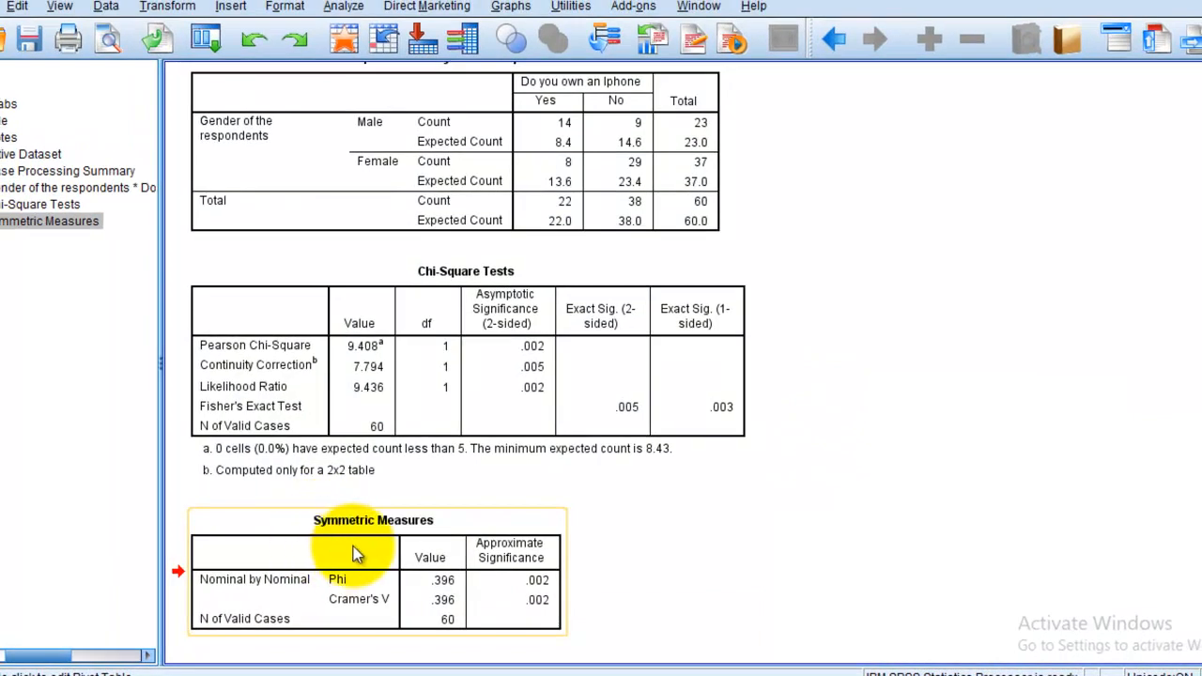
{"action": "mouse_move", "coordinate": [333, 530]}
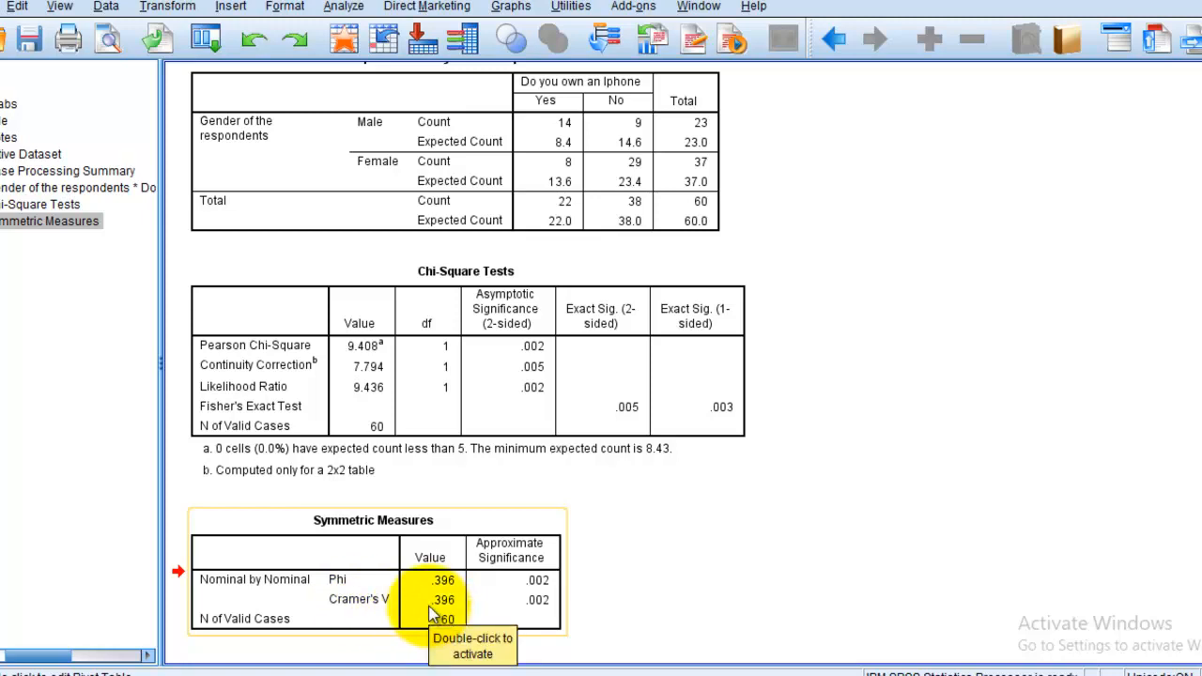
{"action": "mouse_move", "coordinate": [432, 610]}
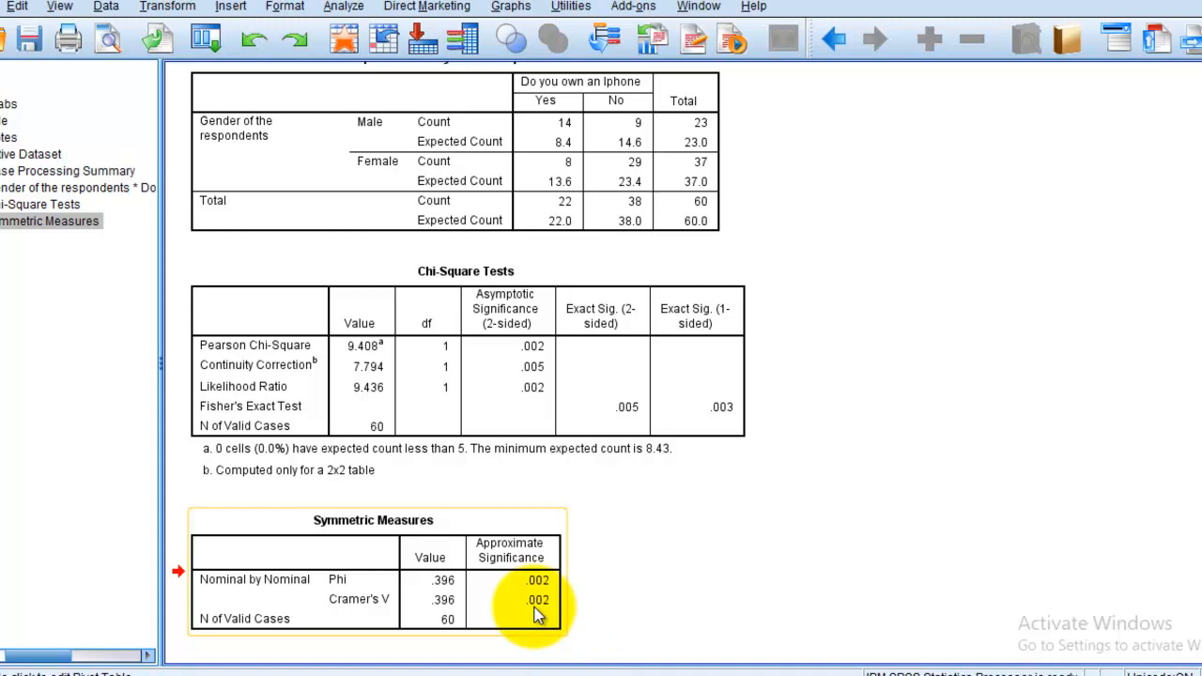
{"action": "mouse_move", "coordinate": [629, 580]}
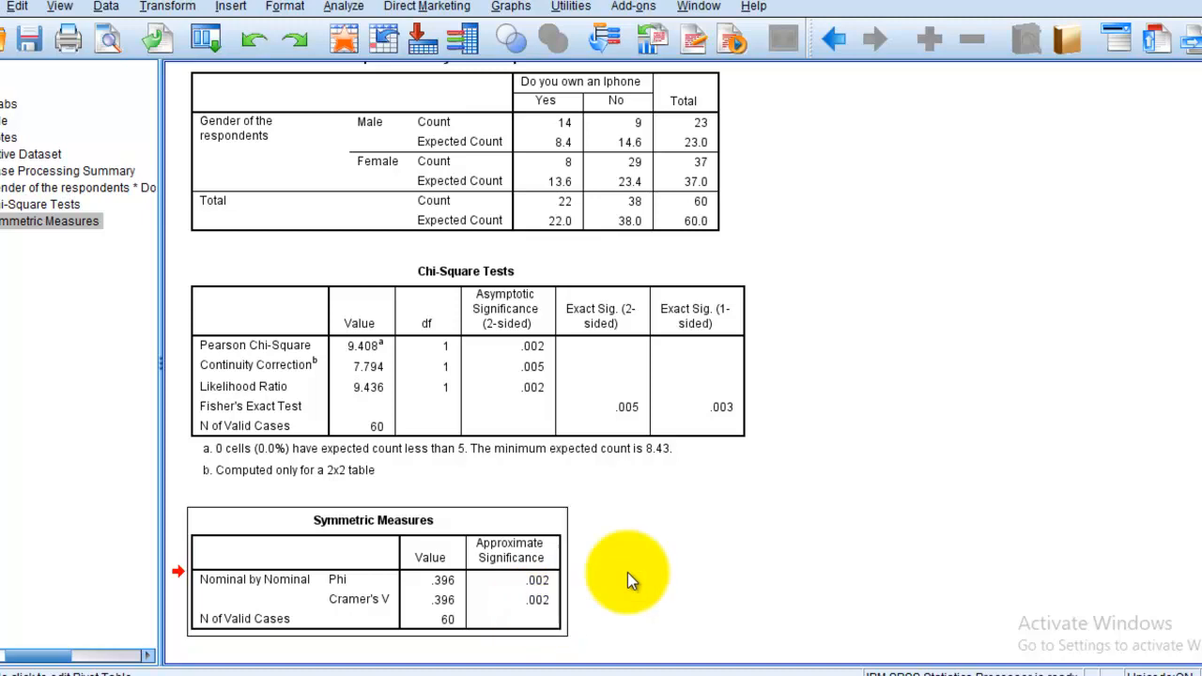
{"action": "mouse_move", "coordinate": [703, 557]}
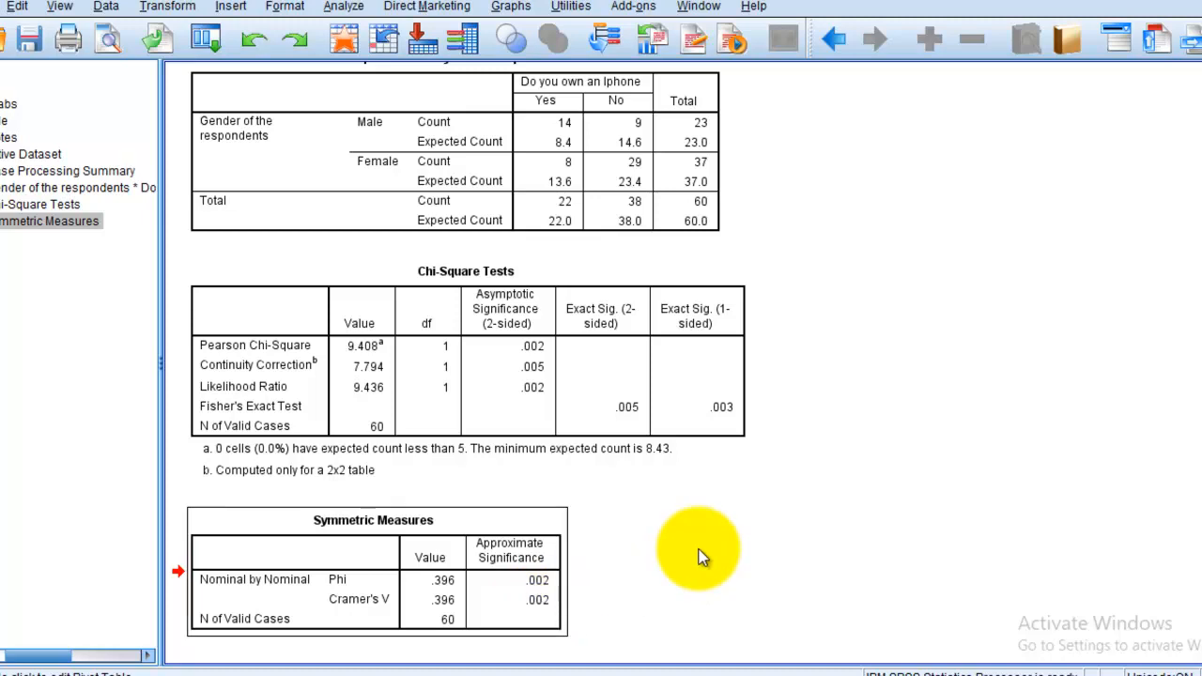